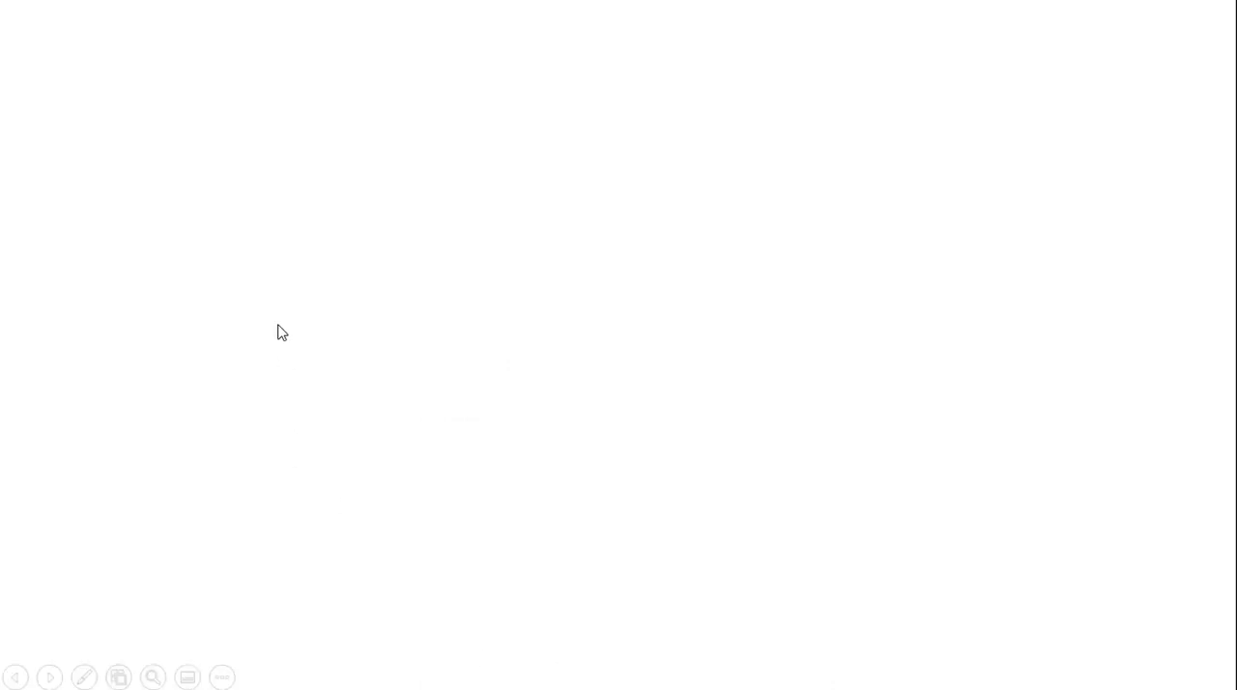
- Reveal the Covariance slide's points, ending with correlation coefficient standardizing covariance
{"action": "left_click", "coordinate": [50, 676]}
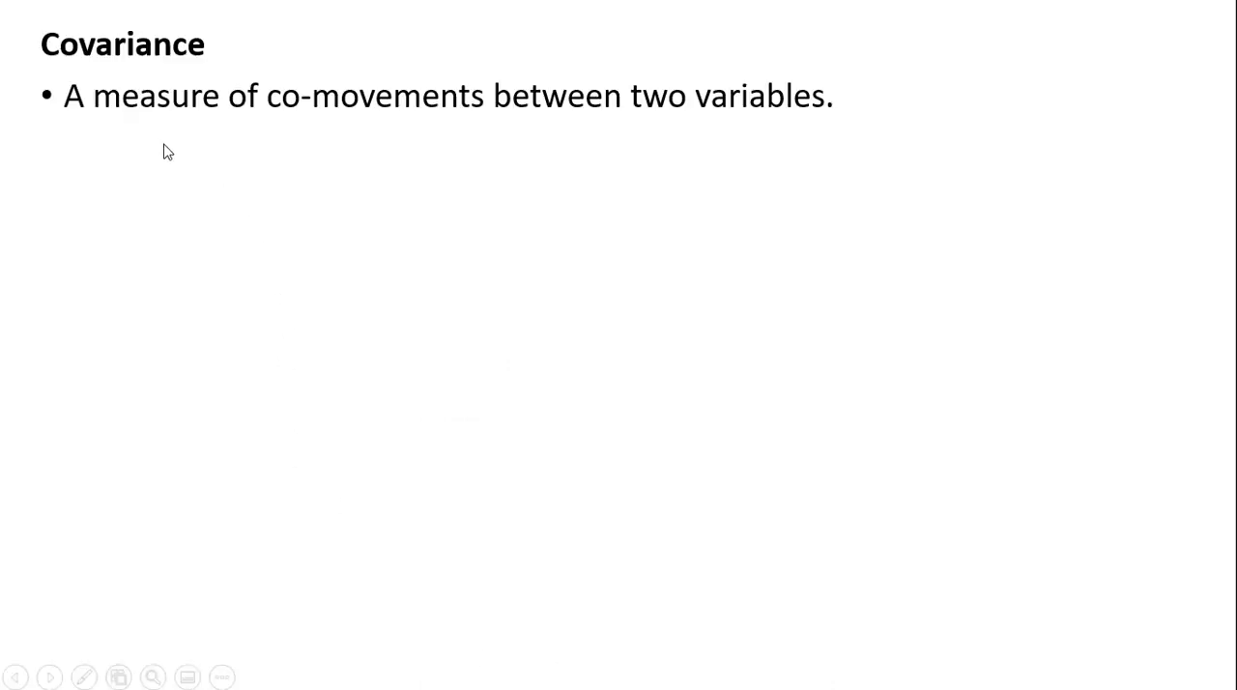
{"action": "mouse_move", "coordinate": [495, 216]}
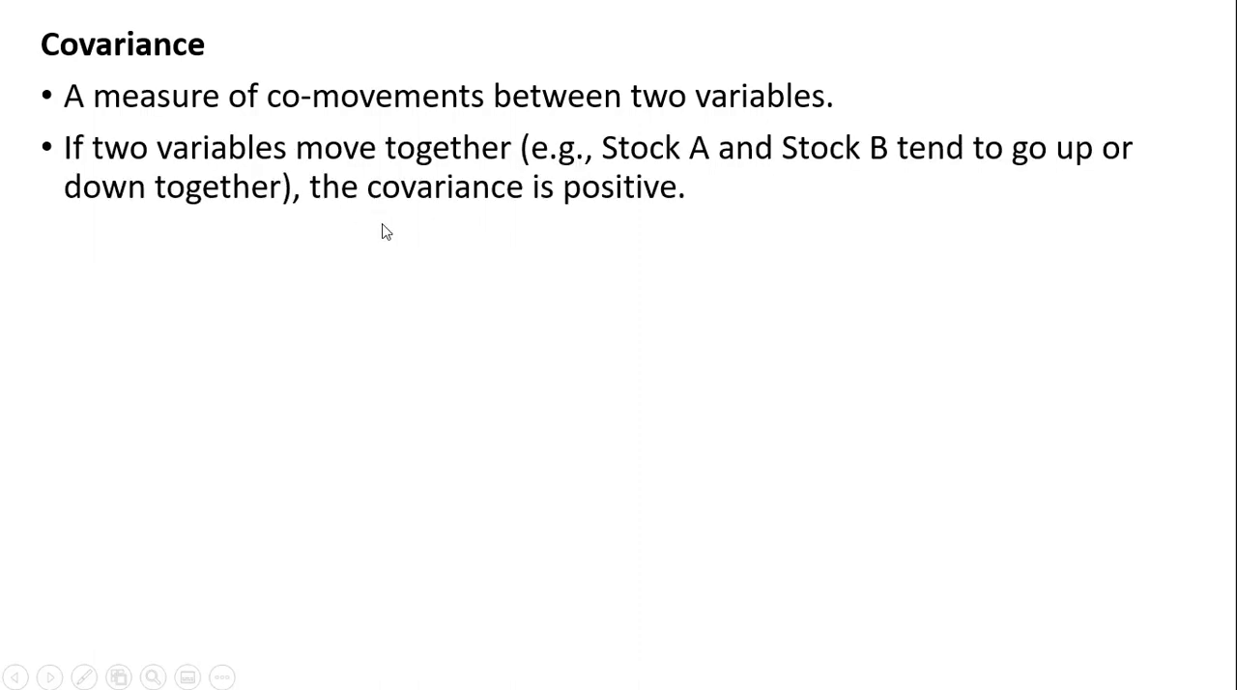
{"action": "mouse_move", "coordinate": [661, 205]}
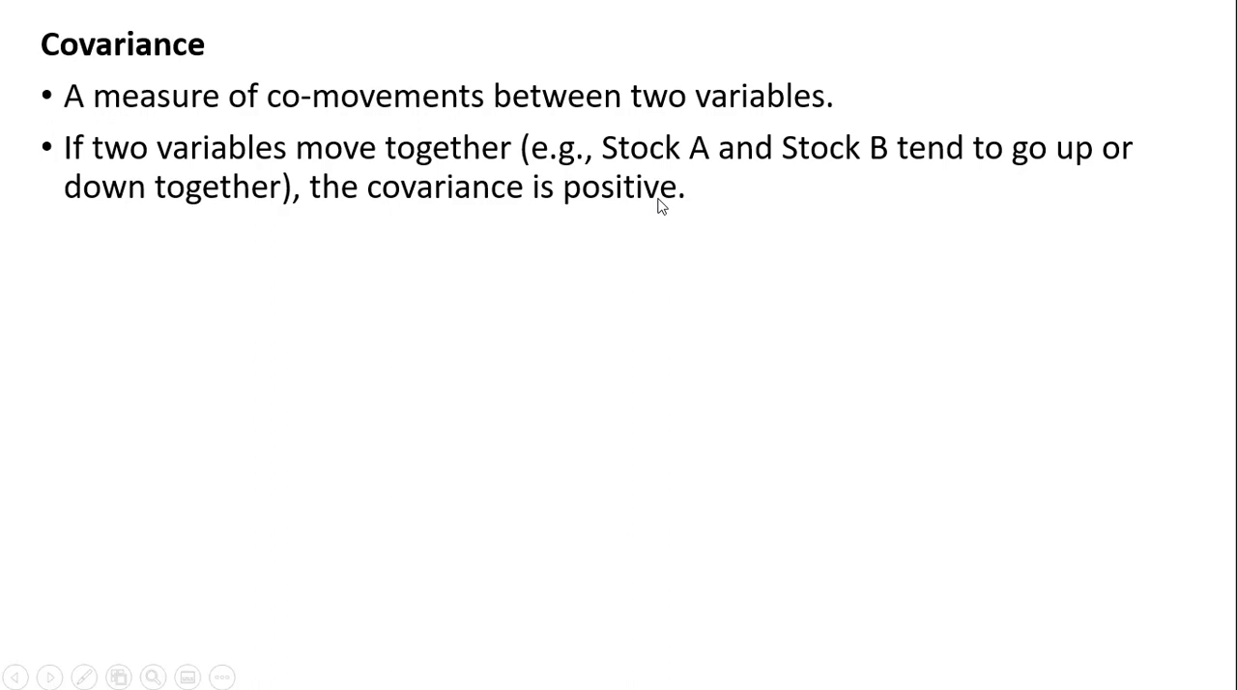
{"action": "mouse_move", "coordinate": [898, 205]}
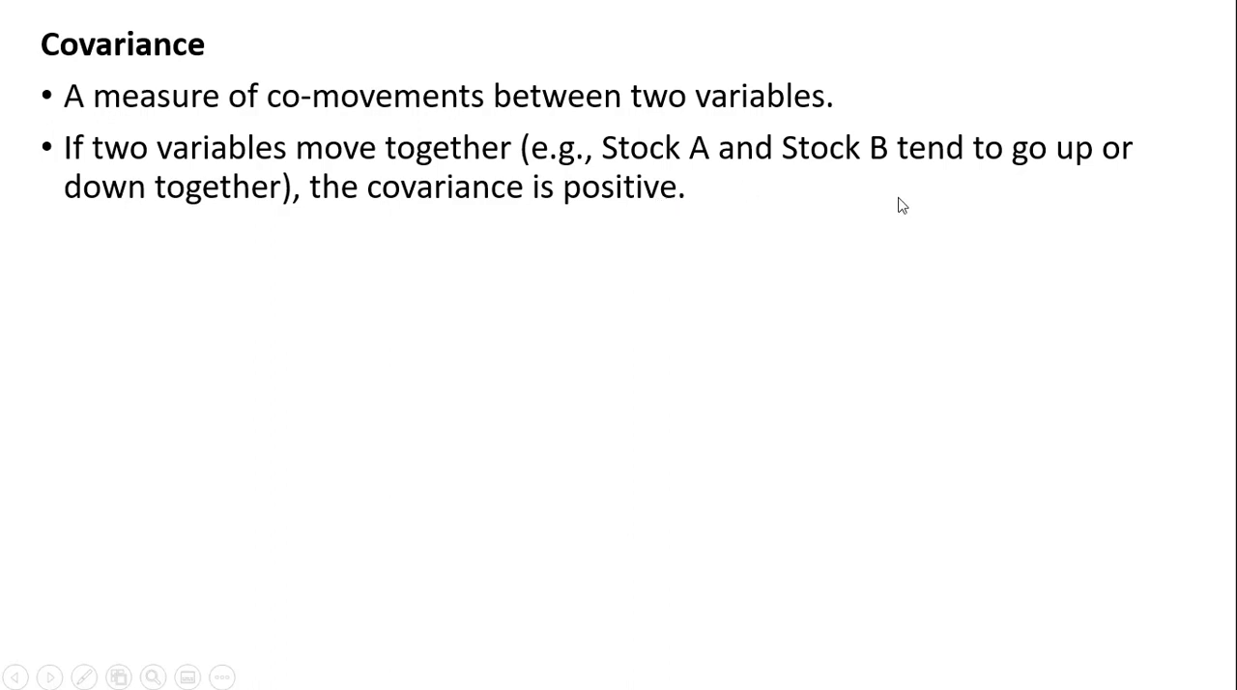
{"action": "mouse_move", "coordinate": [858, 298]}
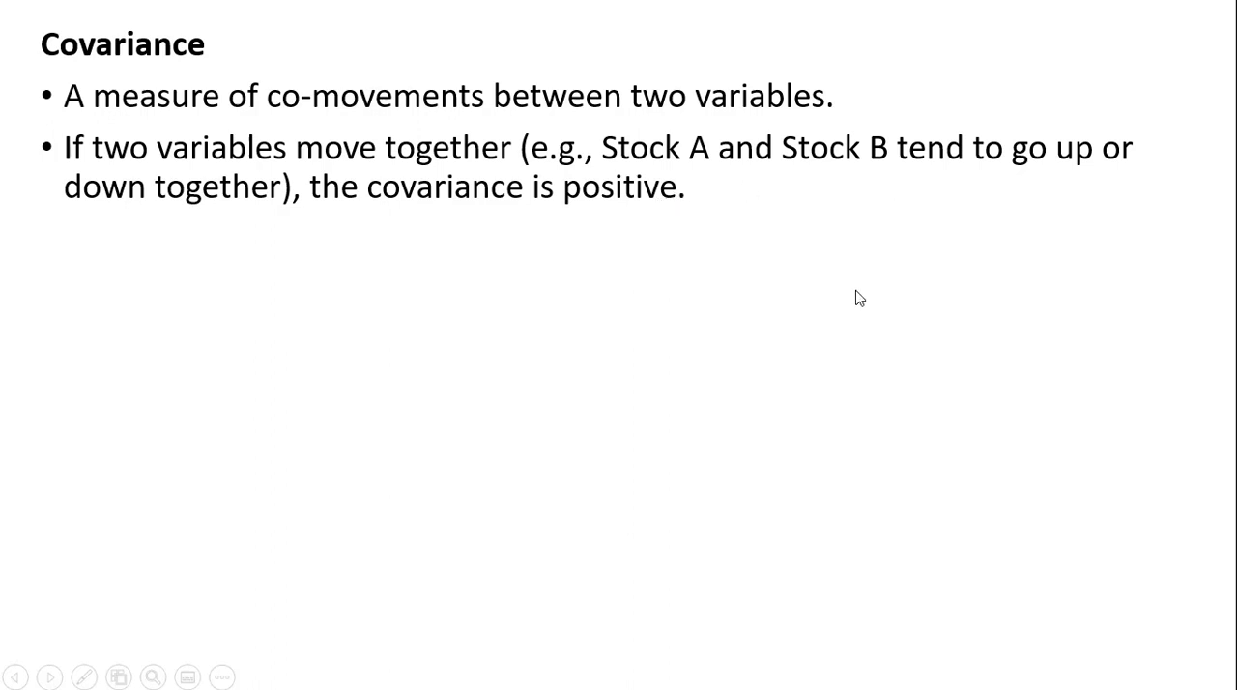
{"action": "mouse_move", "coordinate": [684, 321]}
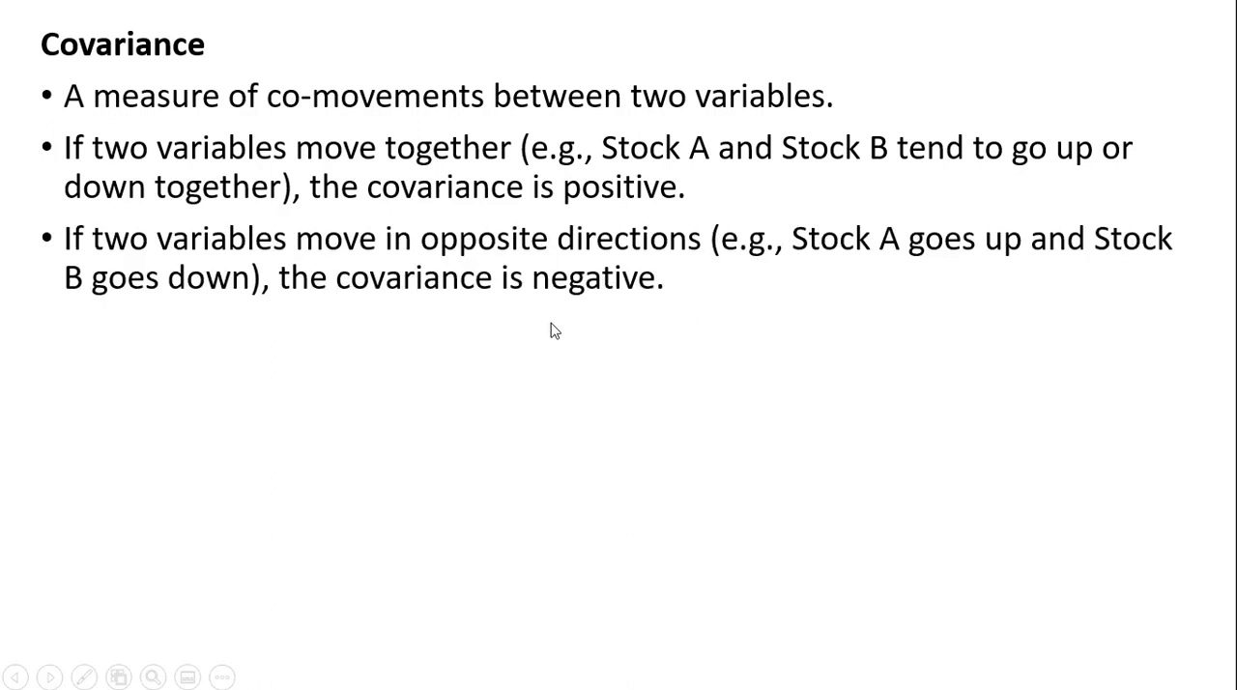
{"action": "mouse_move", "coordinate": [638, 342]}
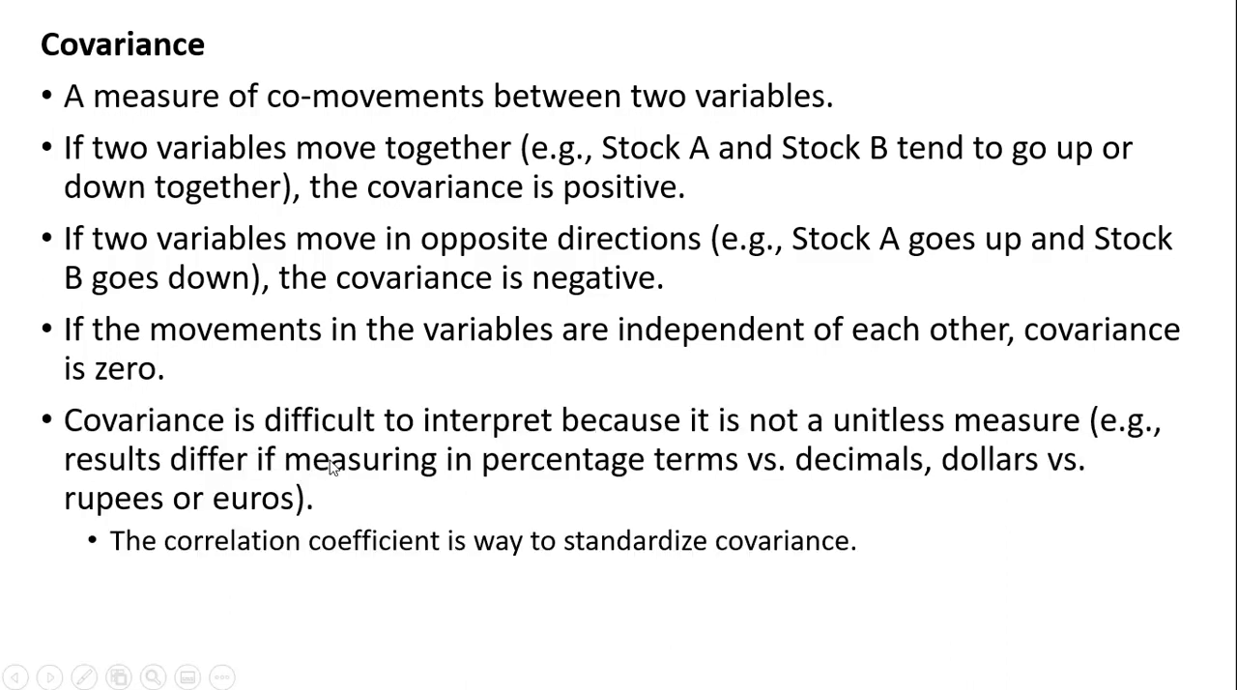
{"action": "mouse_move", "coordinate": [475, 467]}
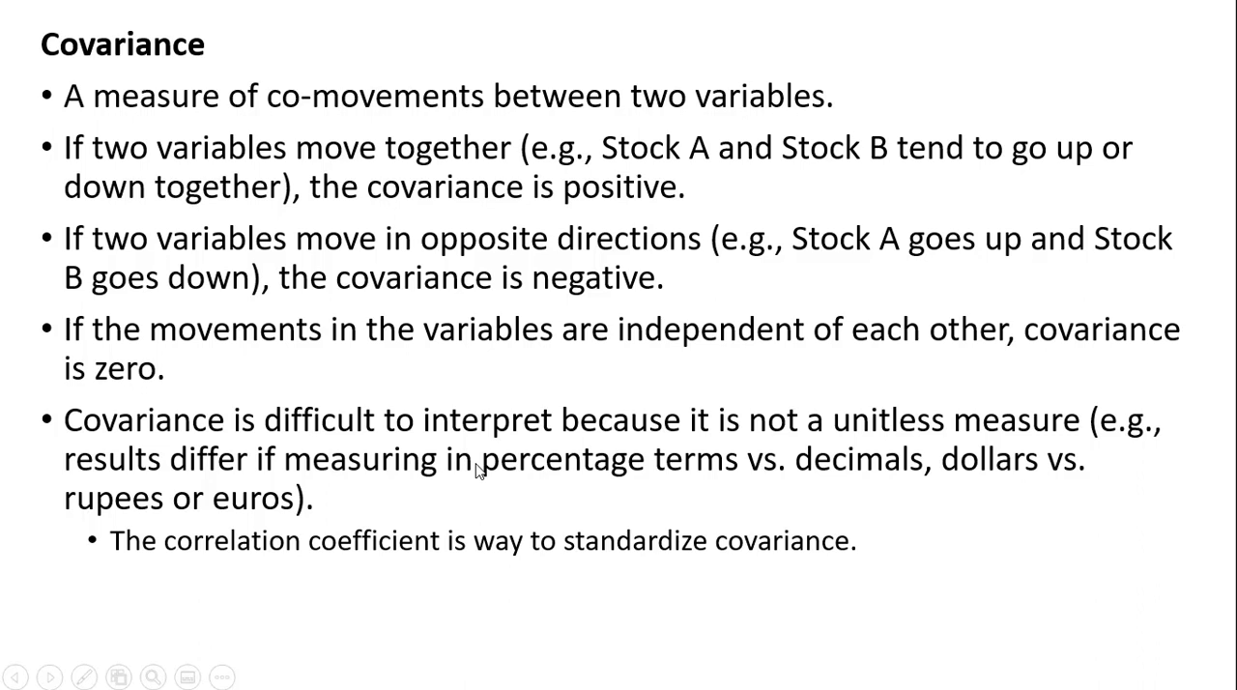
{"action": "mouse_move", "coordinate": [414, 508]}
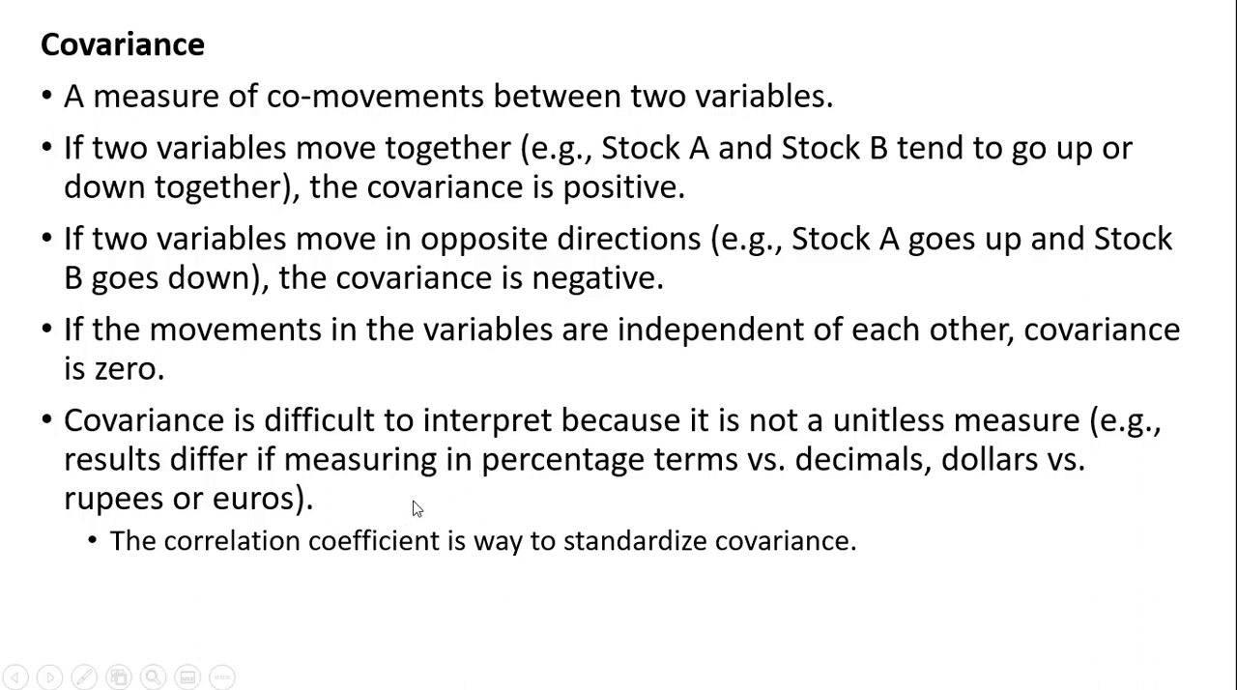
{"action": "mouse_move", "coordinate": [943, 485]}
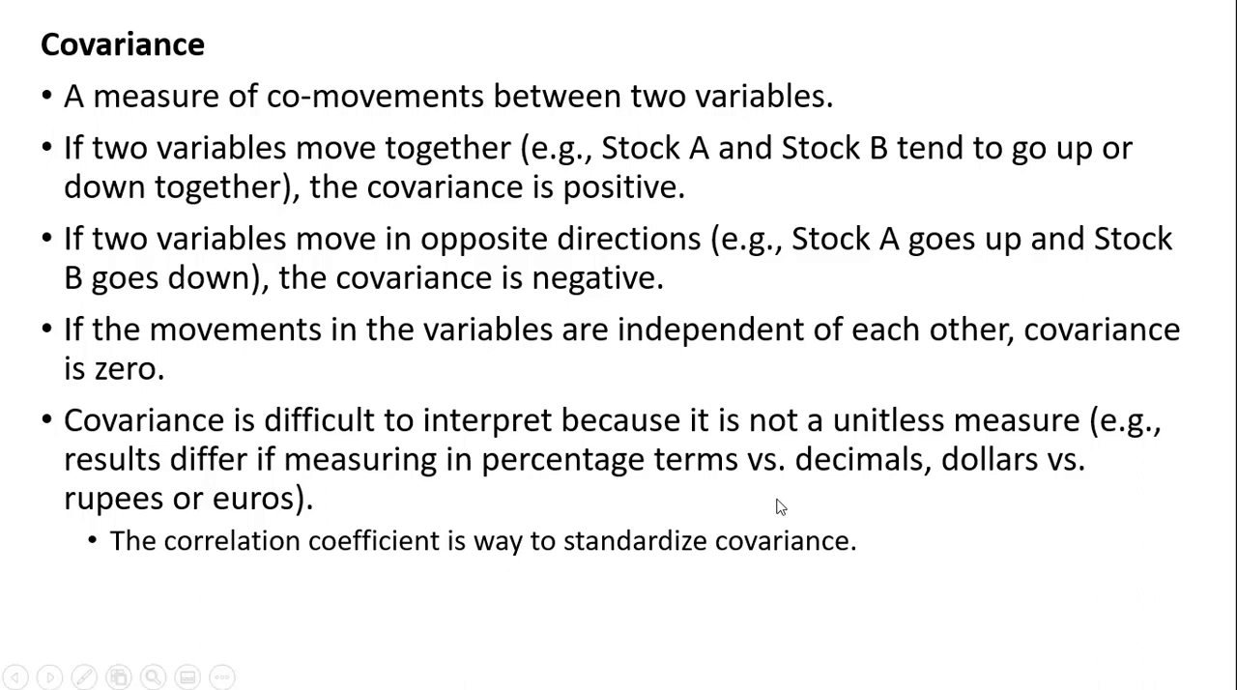
{"action": "mouse_move", "coordinate": [707, 526]}
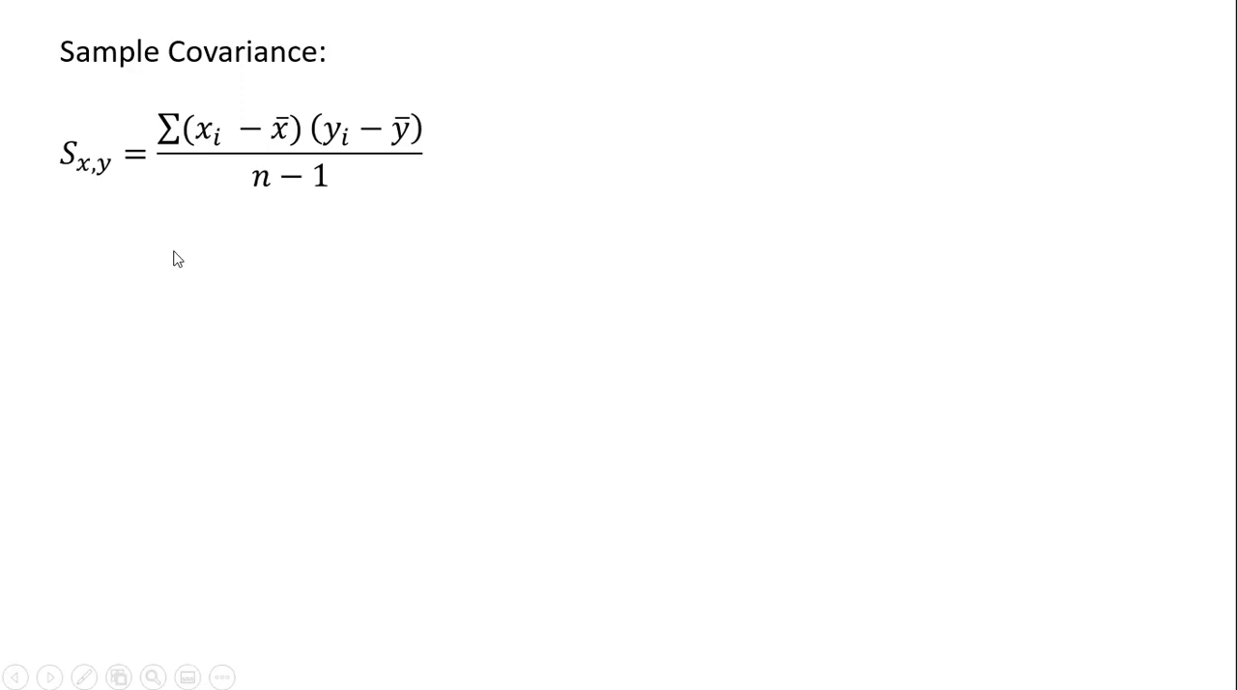
{"action": "mouse_move", "coordinate": [211, 228]}
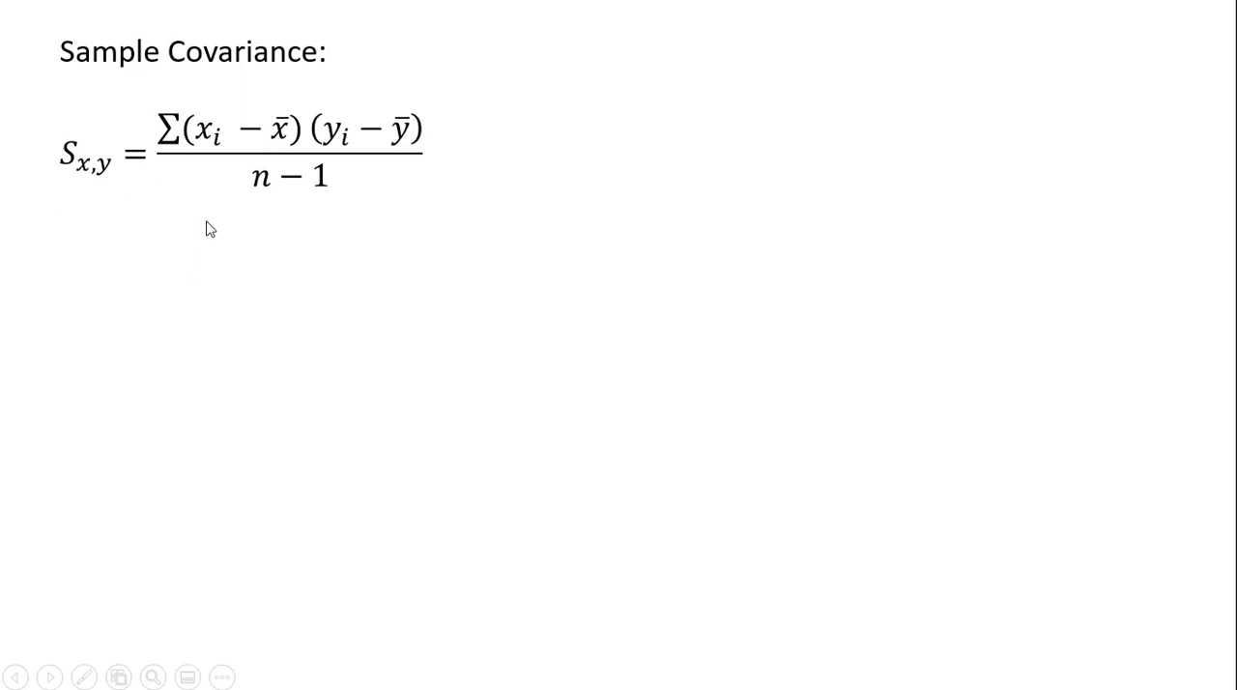
{"action": "mouse_move", "coordinate": [255, 226]}
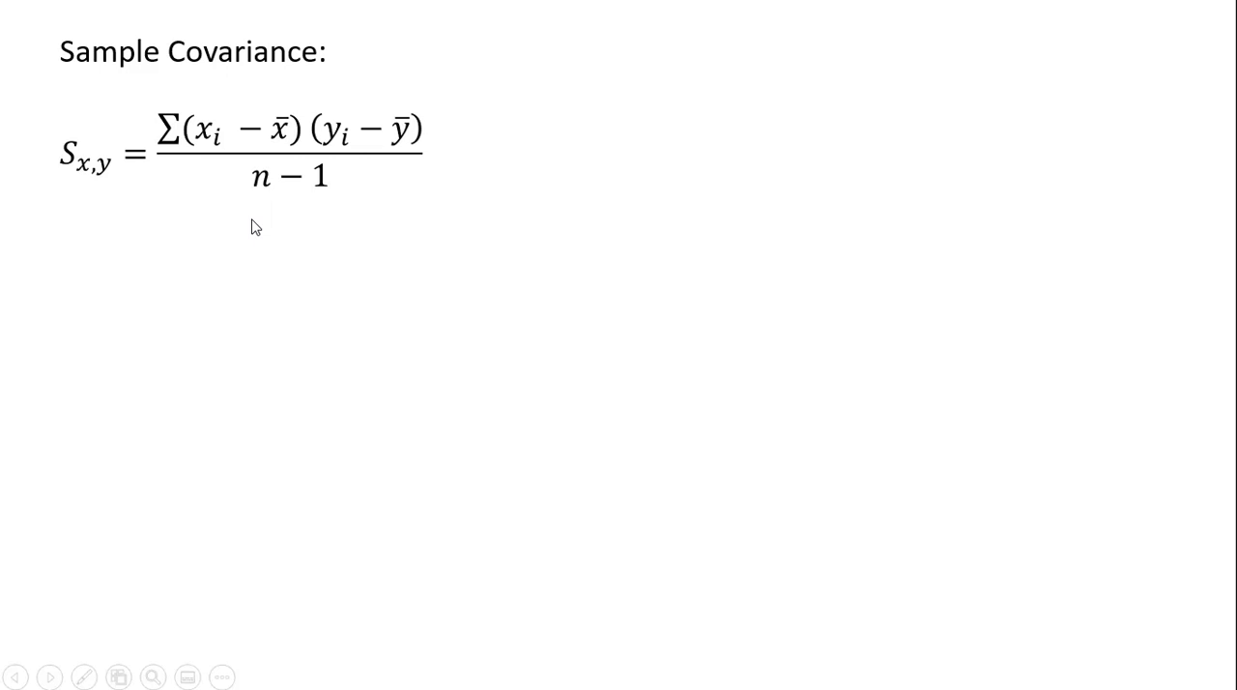
{"action": "mouse_move", "coordinate": [244, 225]}
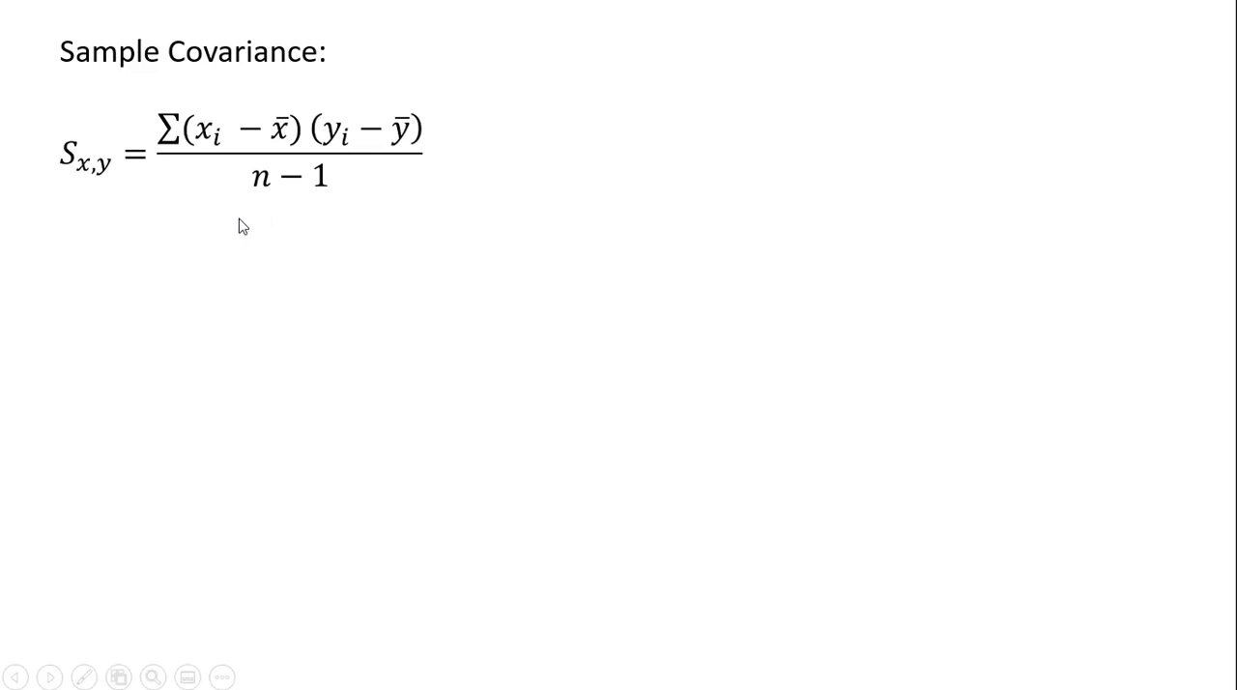
- Show the sample covariance formula's term definitions (xi, ȳ) and advance to the stock-returns exercise
{"action": "type", "text": "xi = the value of x for observation i"}
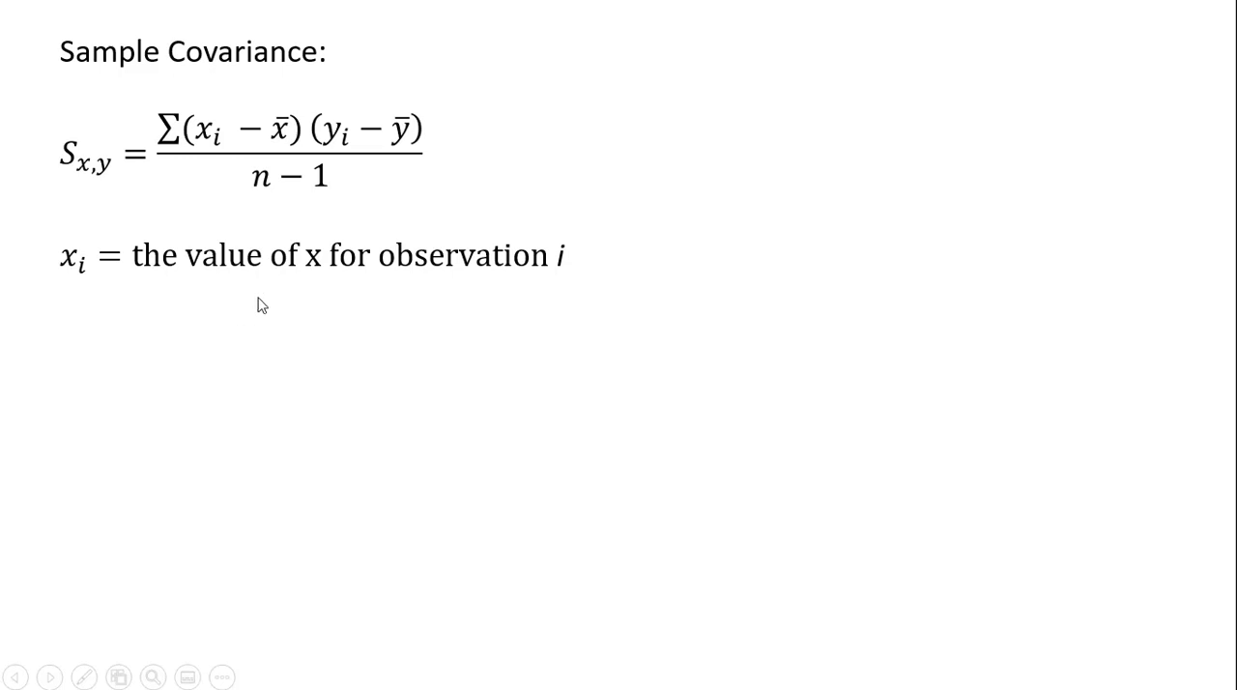
{"action": "mouse_move", "coordinate": [557, 305]}
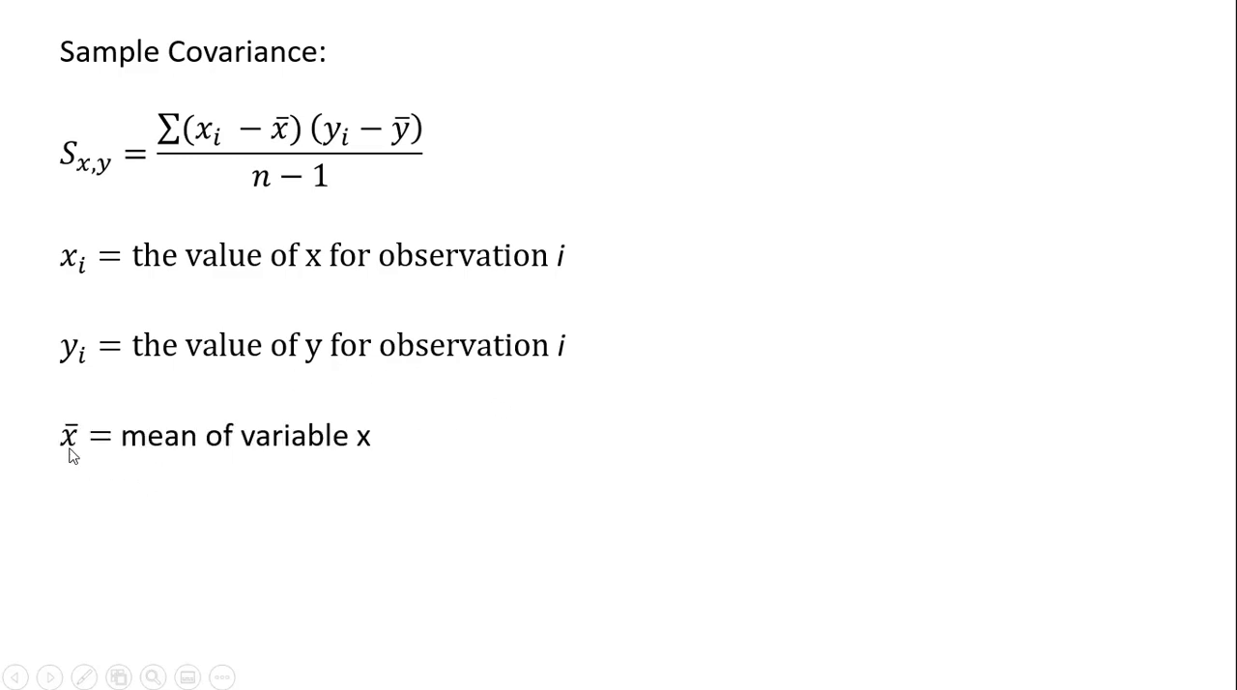
{"action": "mouse_move", "coordinate": [197, 447]}
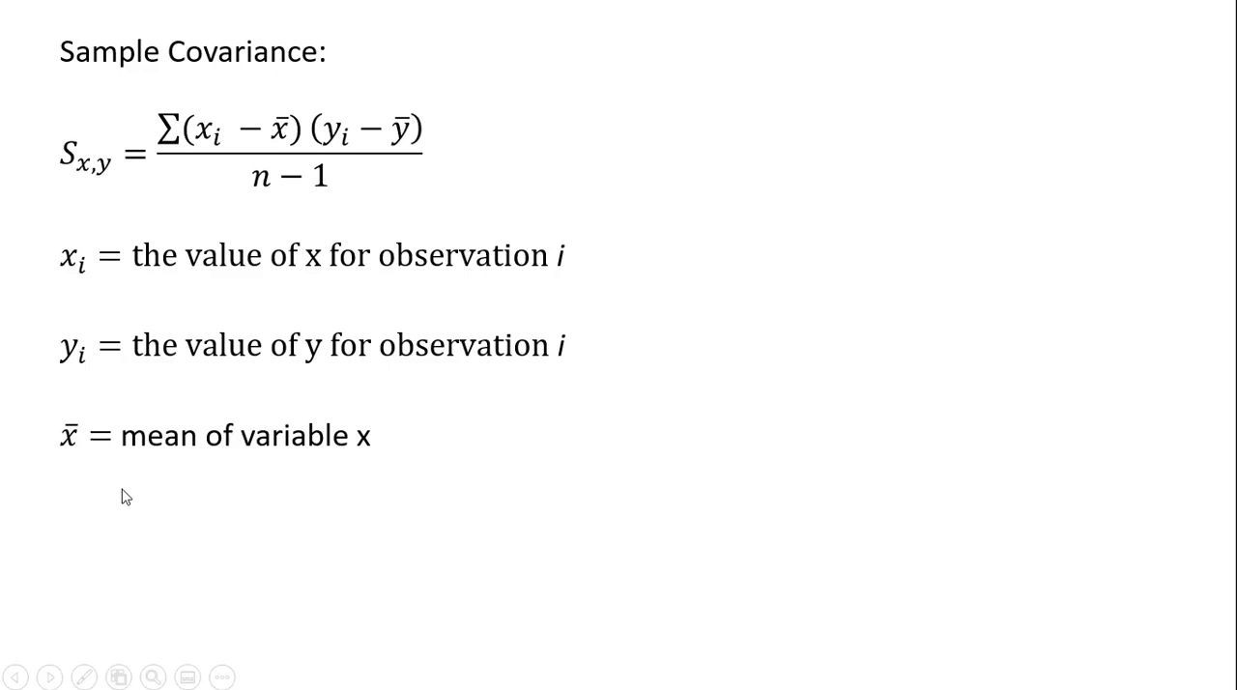
{"action": "type", "text": "ȳ = mean of variable y"}
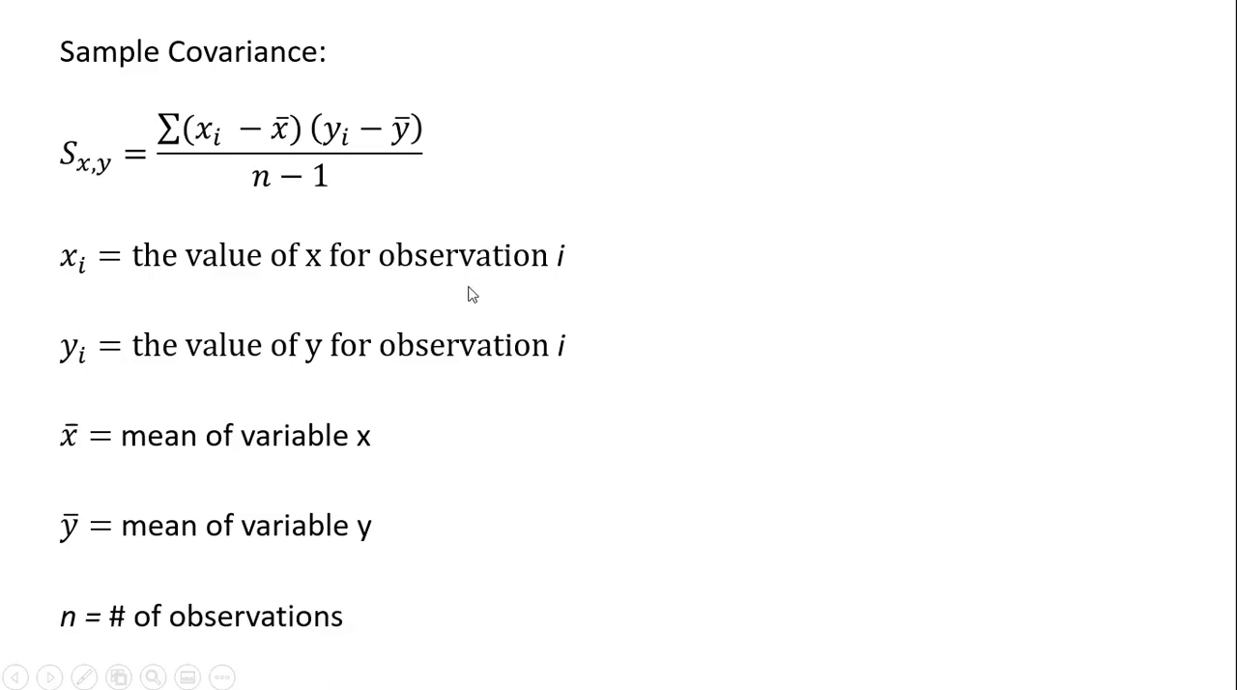
{"action": "left_click", "coordinate": [50, 676]}
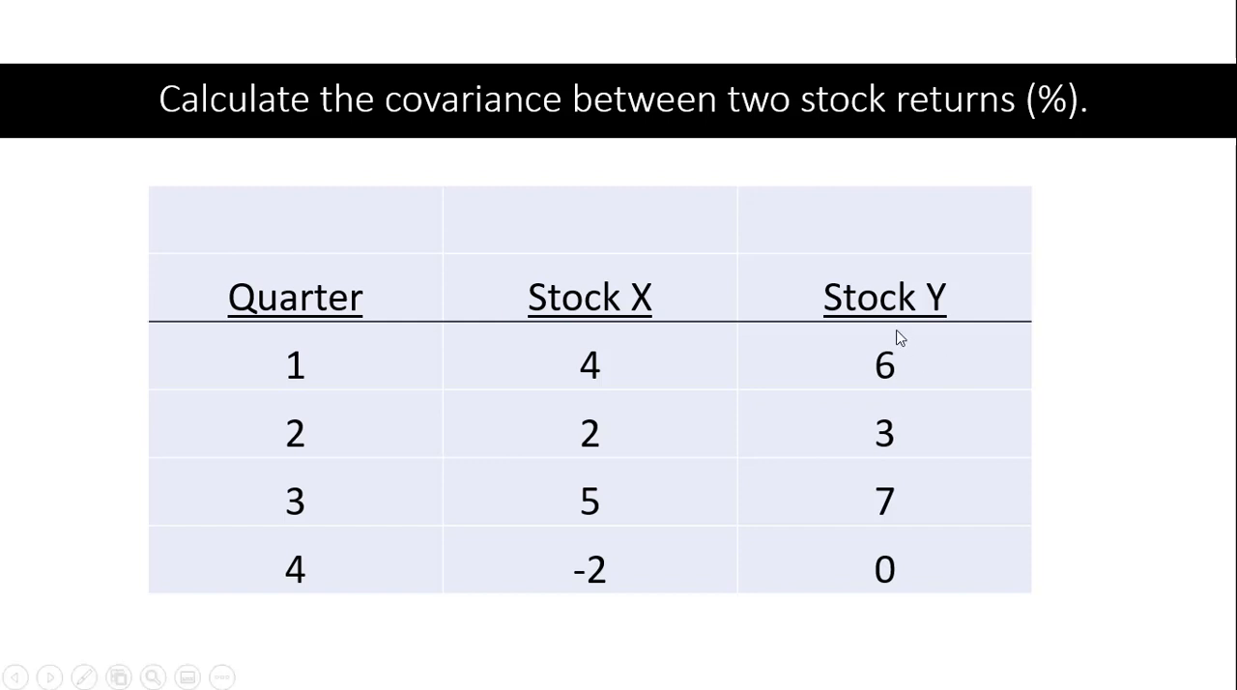
{"action": "mouse_move", "coordinate": [645, 344]}
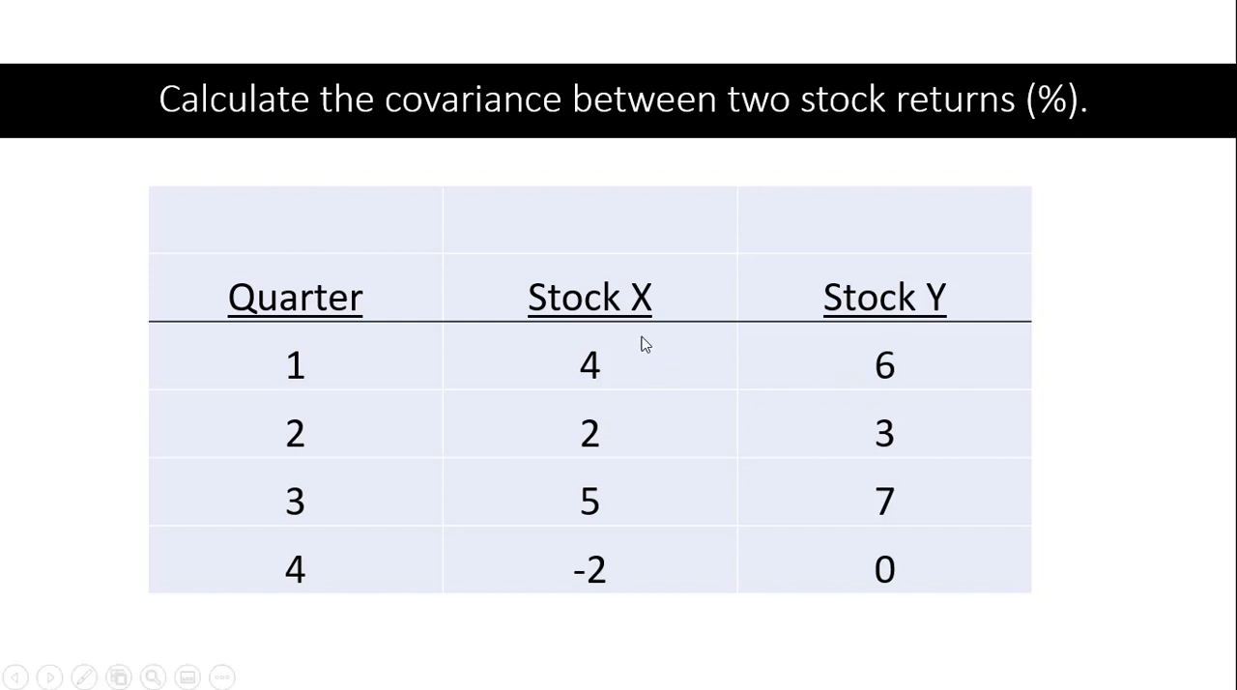
{"action": "mouse_move", "coordinate": [611, 366]}
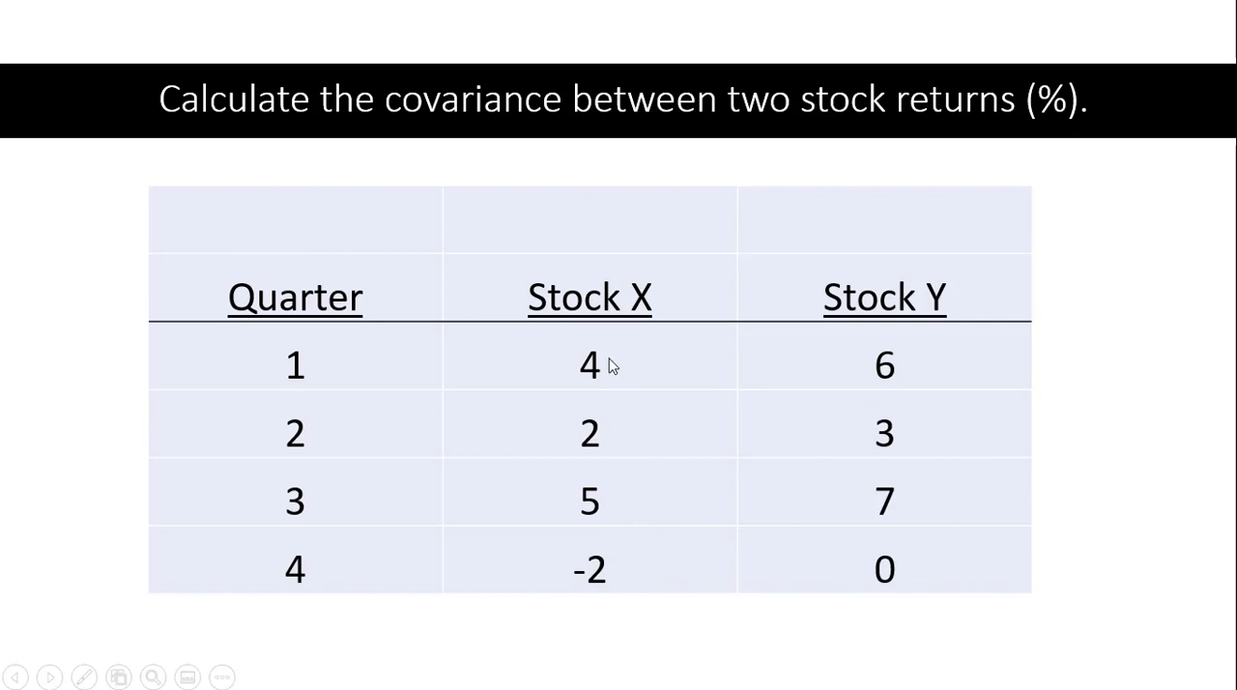
{"action": "mouse_move", "coordinate": [941, 468]}
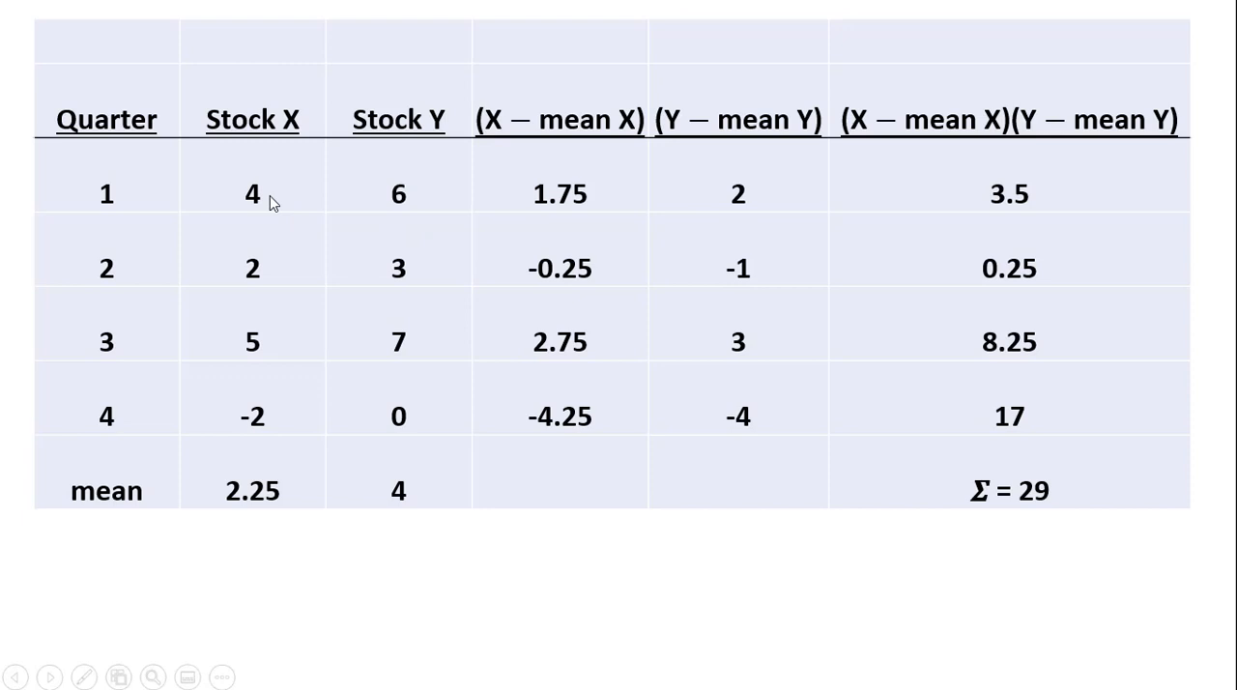
{"action": "mouse_move", "coordinate": [278, 481]}
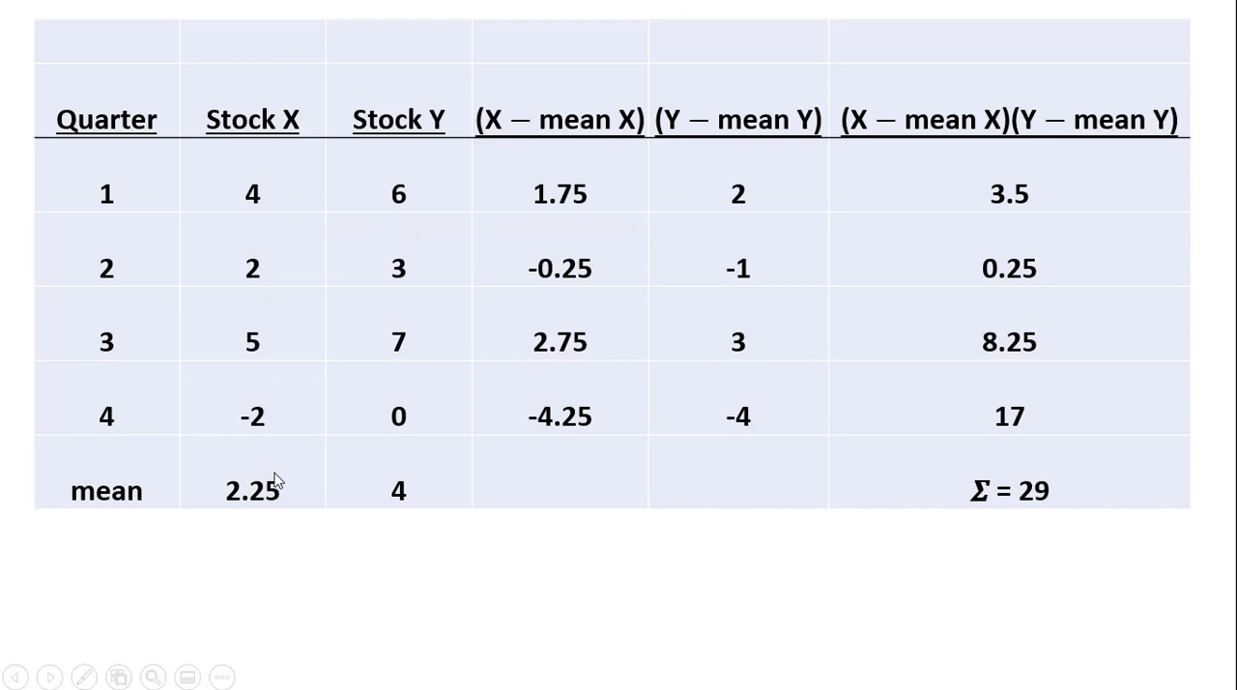
{"action": "mouse_move", "coordinate": [275, 344]}
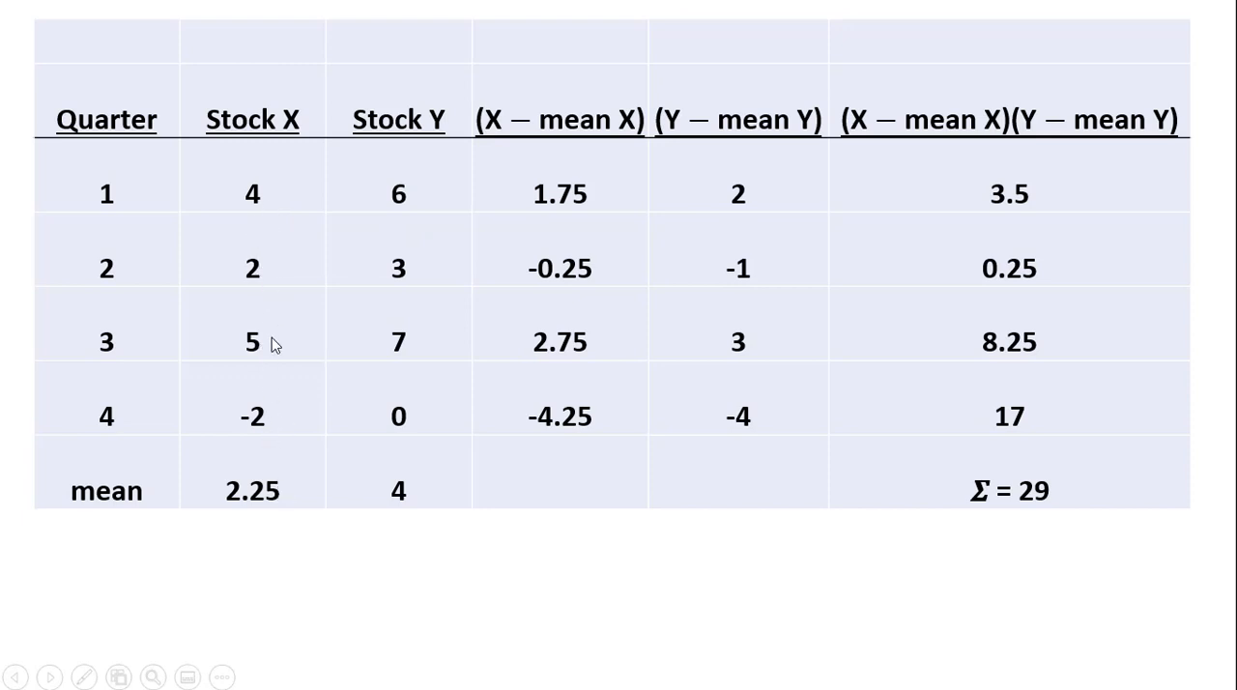
{"action": "mouse_move", "coordinate": [135, 413]}
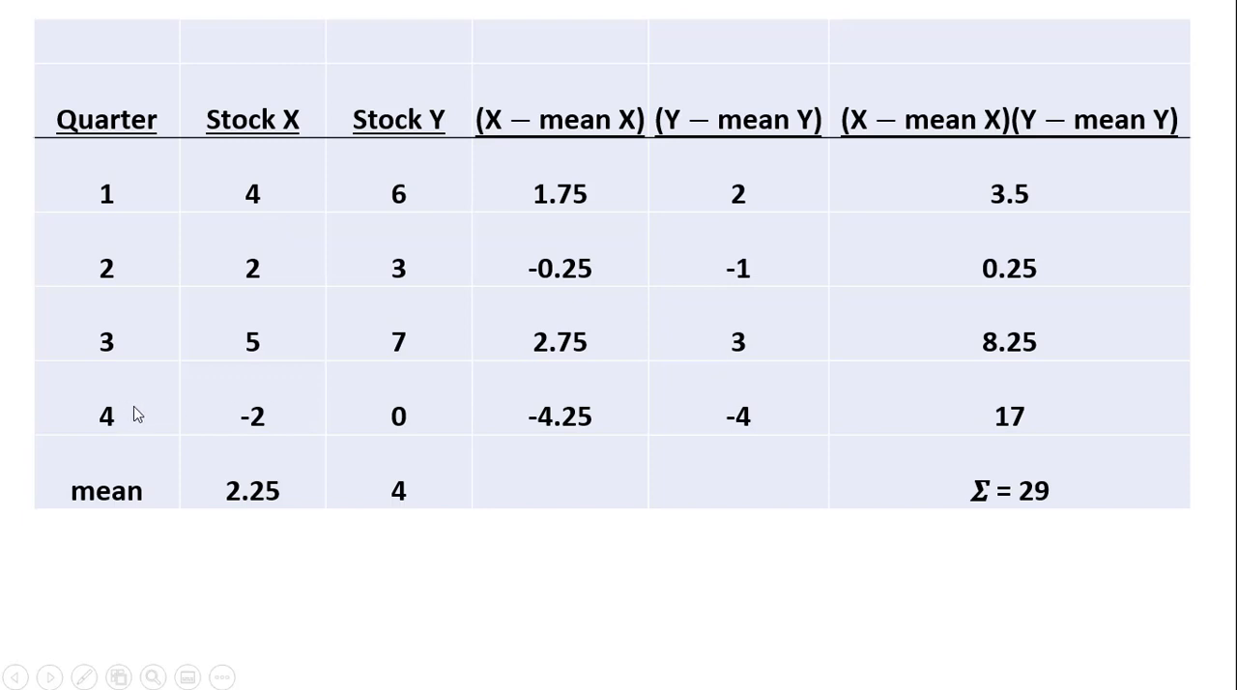
{"action": "mouse_move", "coordinate": [267, 522]}
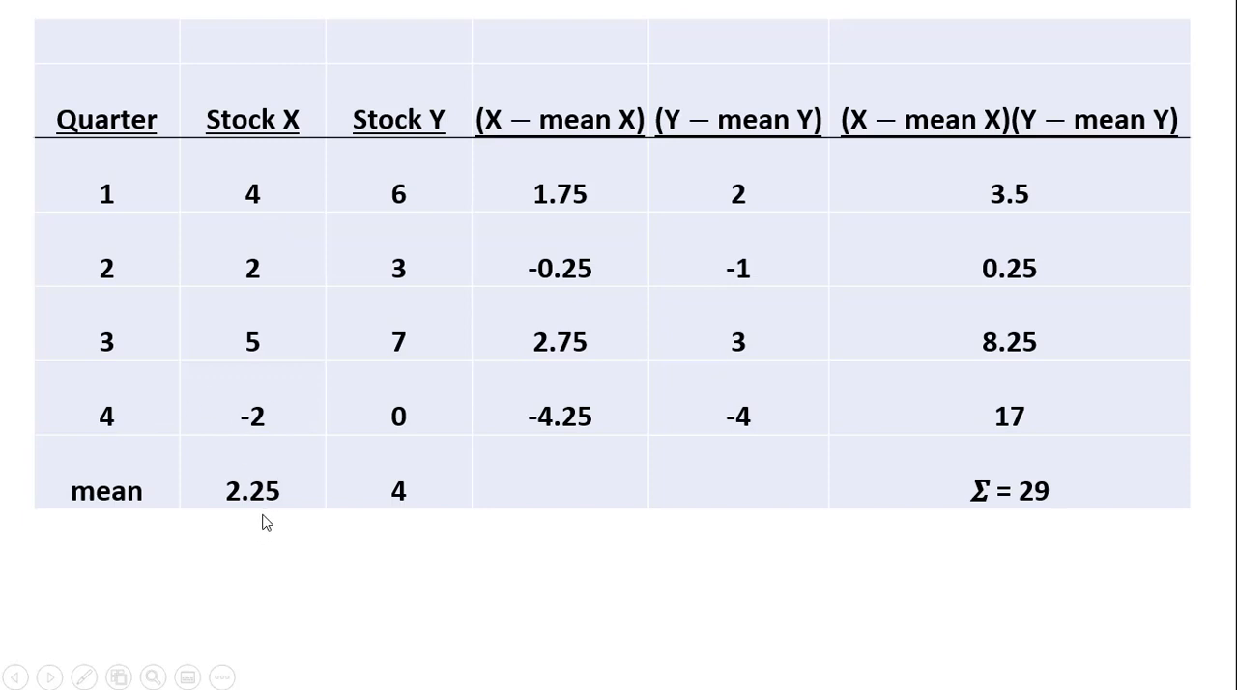
{"action": "mouse_move", "coordinate": [425, 197]}
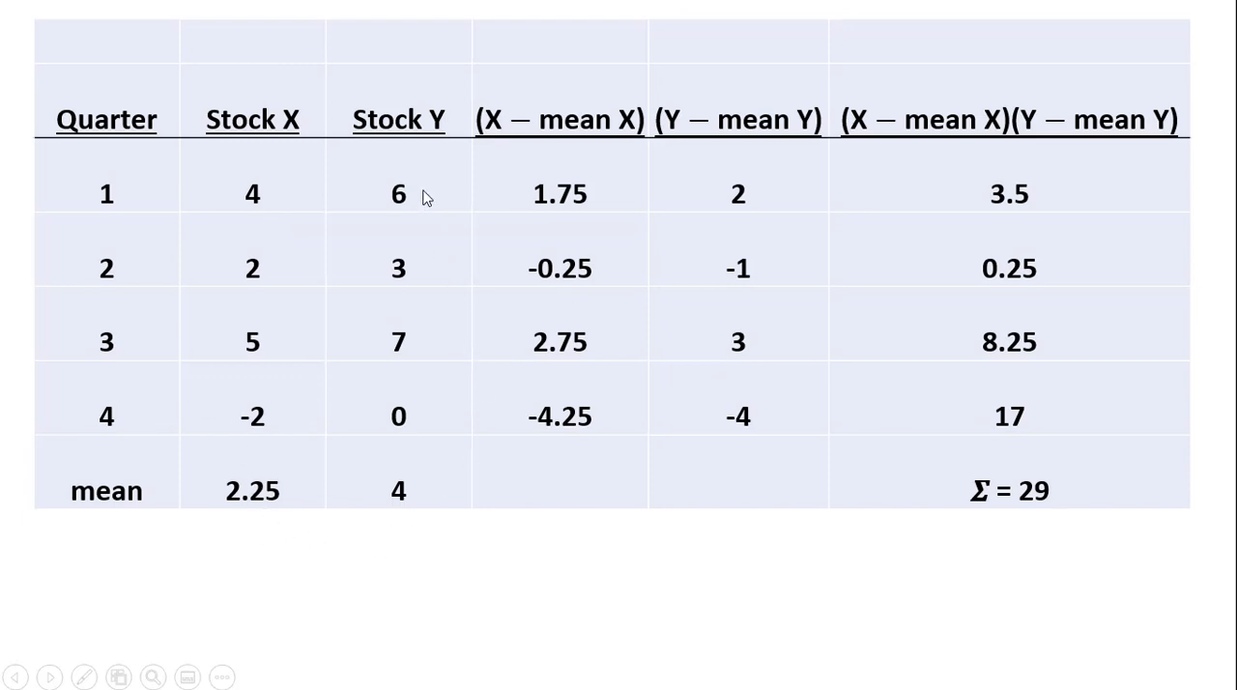
{"action": "mouse_move", "coordinate": [398, 451]}
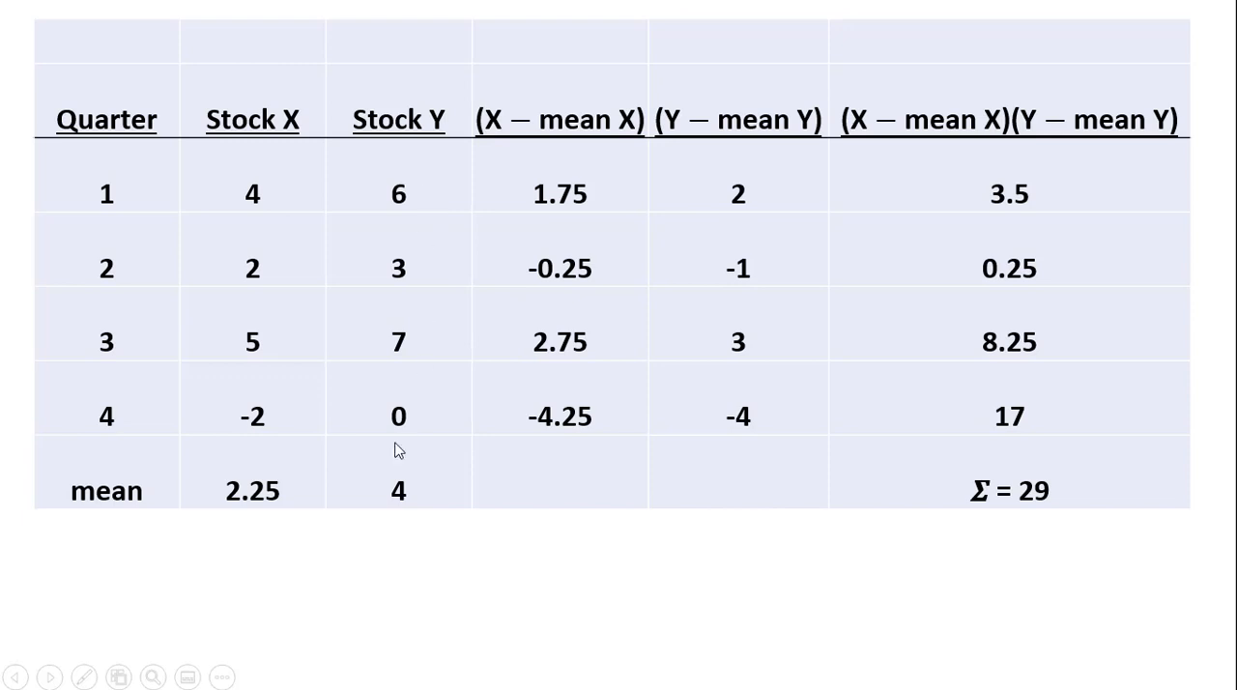
{"action": "mouse_move", "coordinate": [247, 506]}
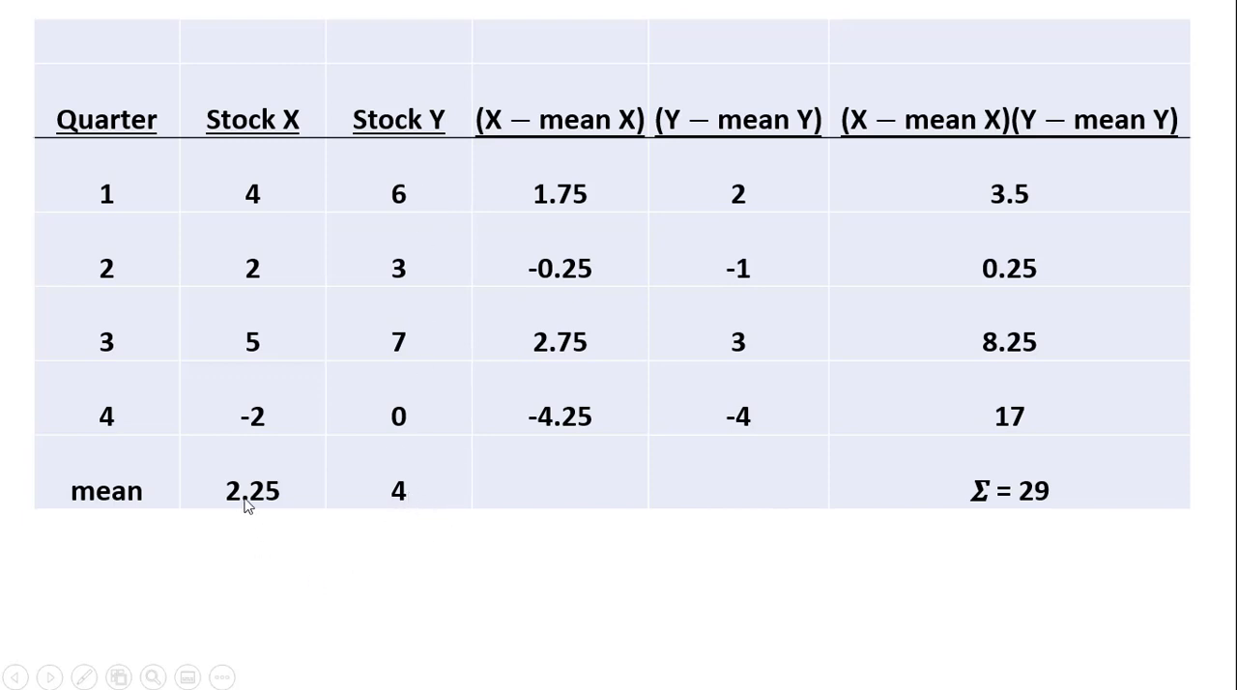
{"action": "mouse_move", "coordinate": [414, 481]}
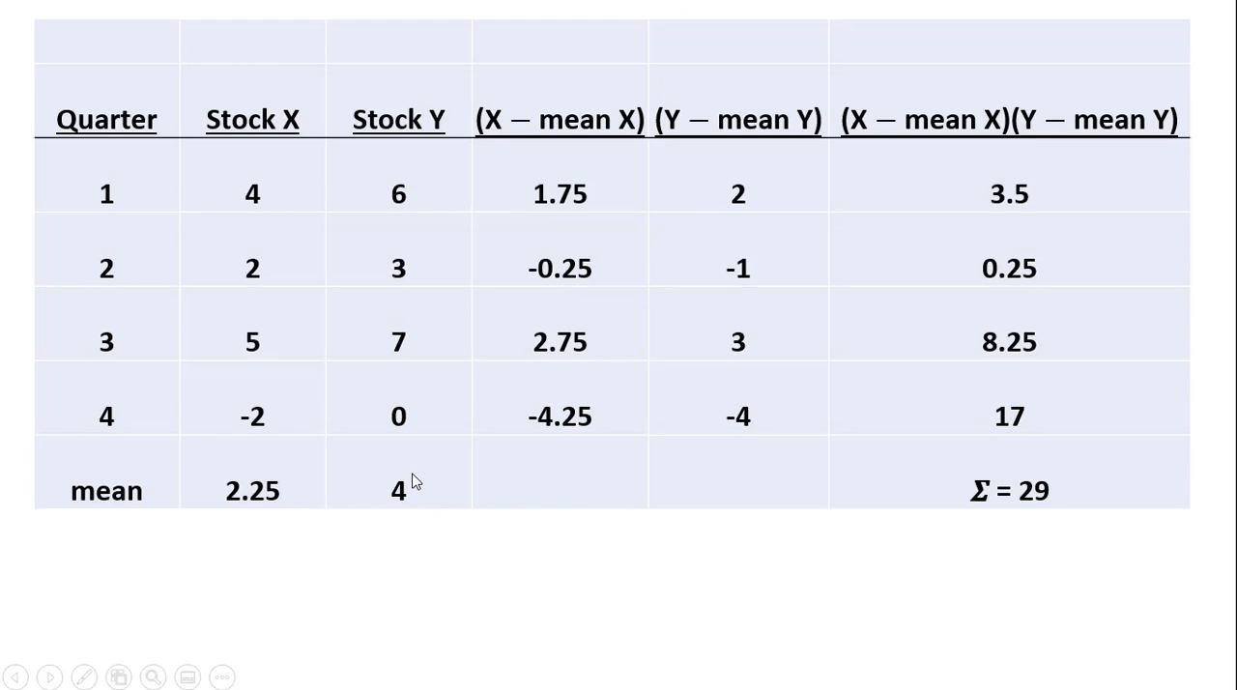
{"action": "mouse_move", "coordinate": [410, 251]}
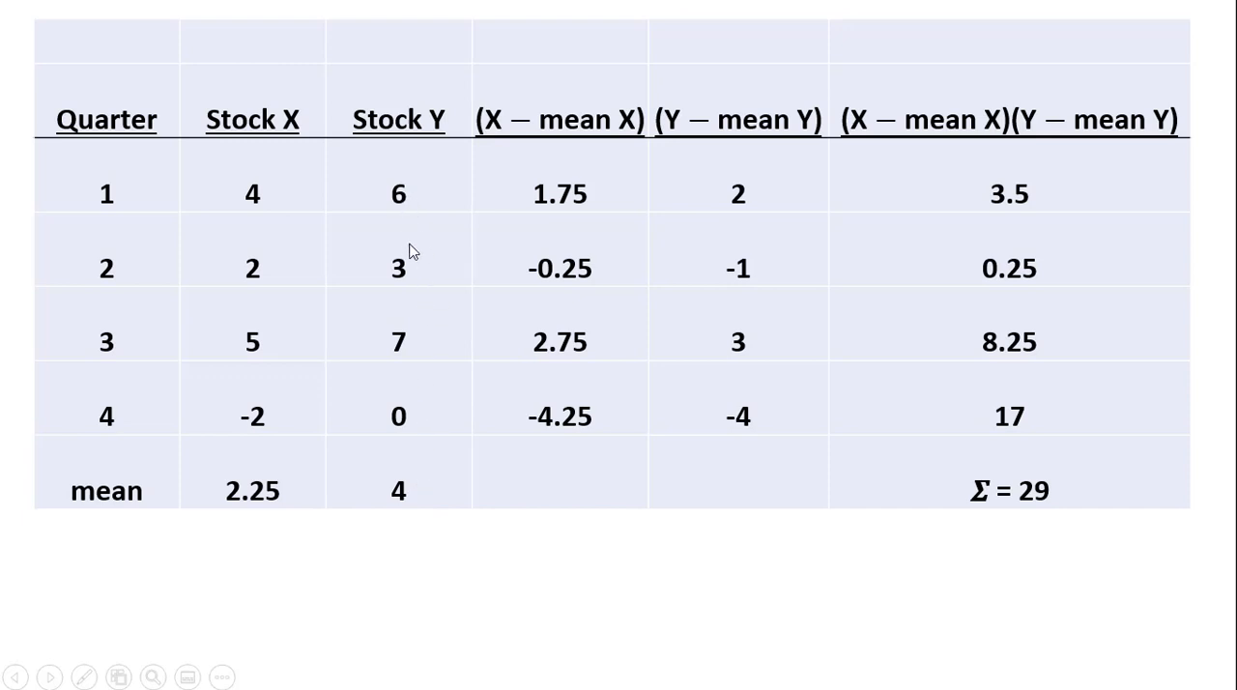
{"action": "mouse_move", "coordinate": [429, 377]}
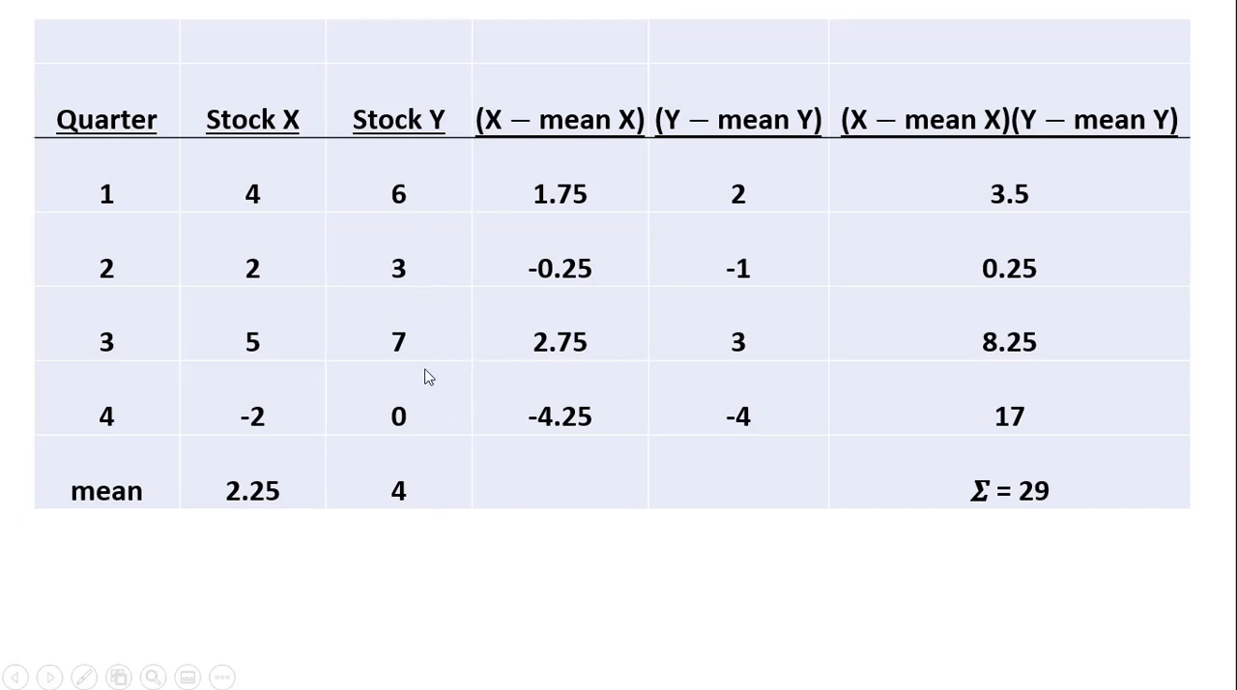
{"action": "mouse_move", "coordinate": [429, 506]}
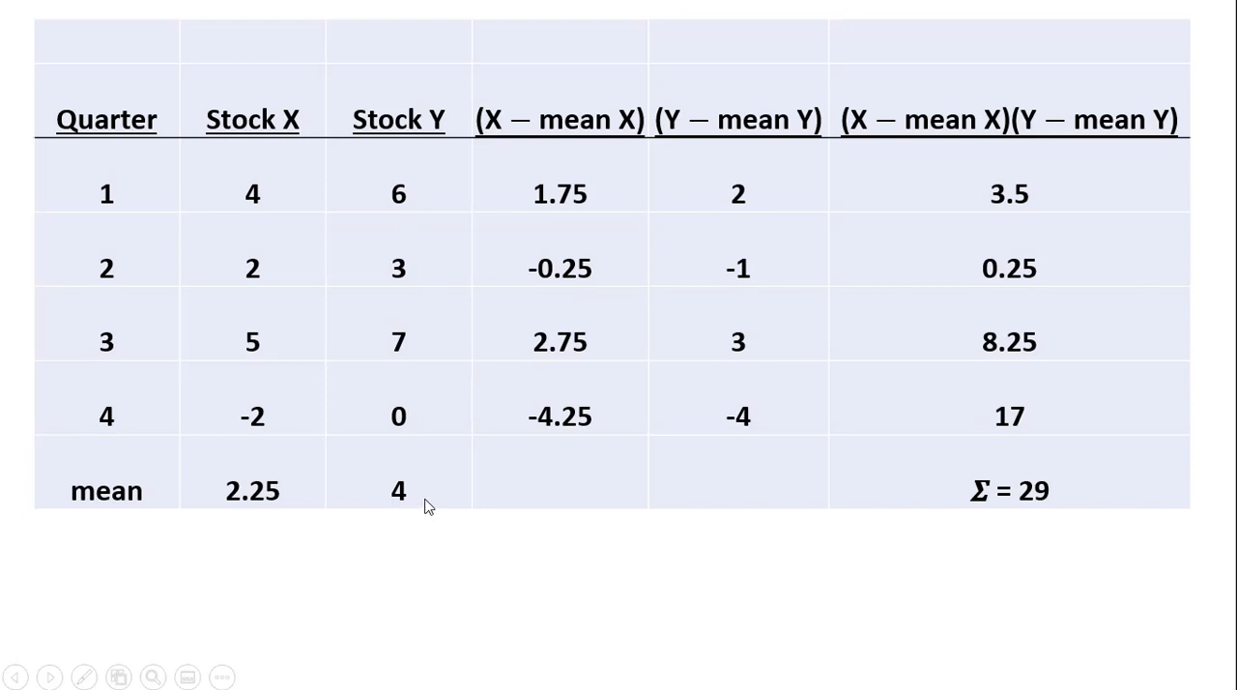
{"action": "mouse_move", "coordinate": [518, 529]}
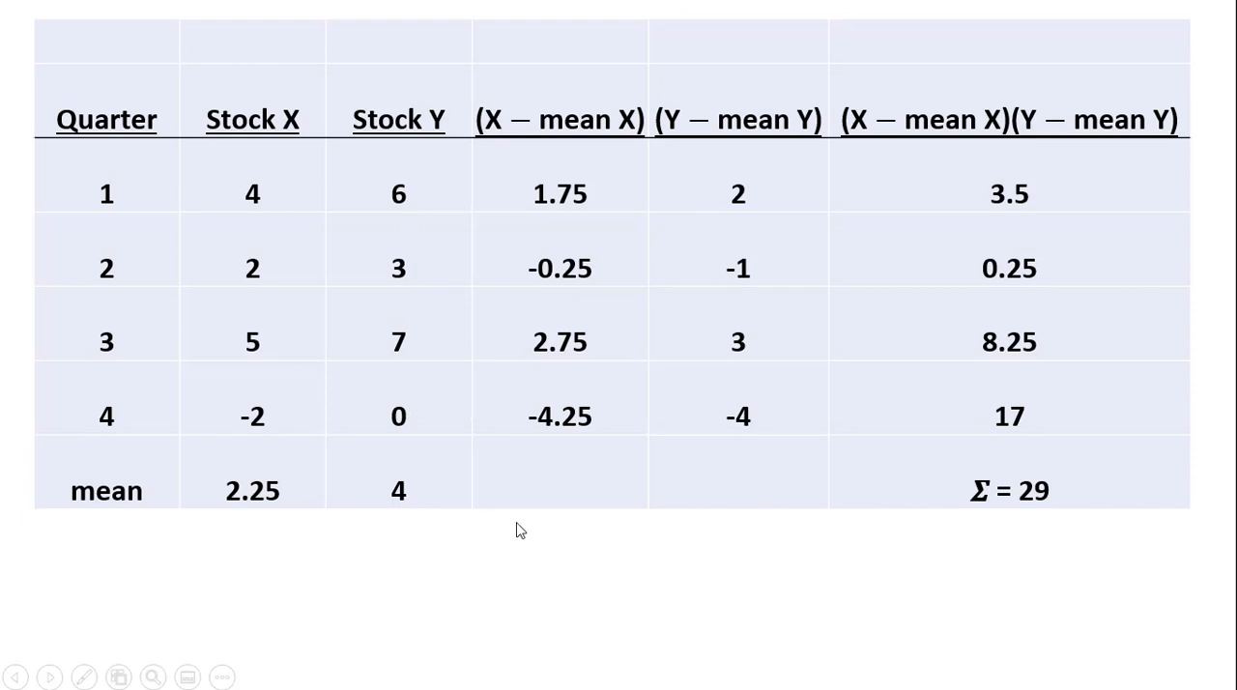
{"action": "mouse_move", "coordinate": [241, 193]}
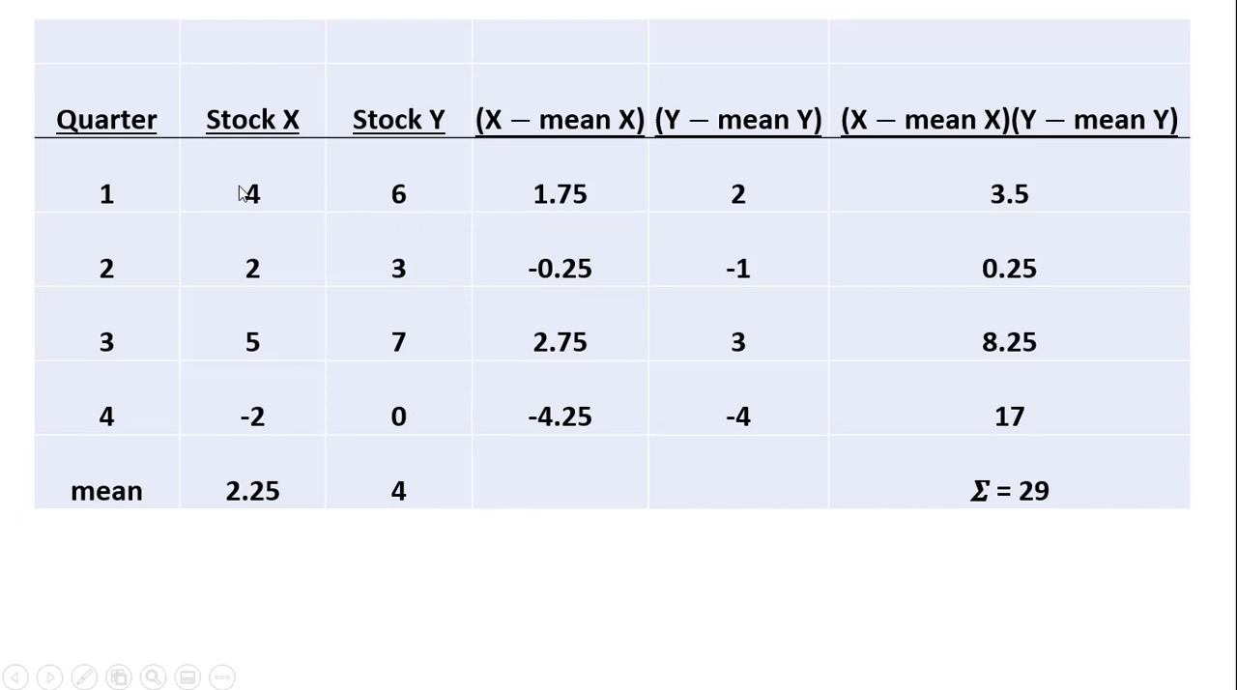
{"action": "mouse_move", "coordinate": [263, 197]}
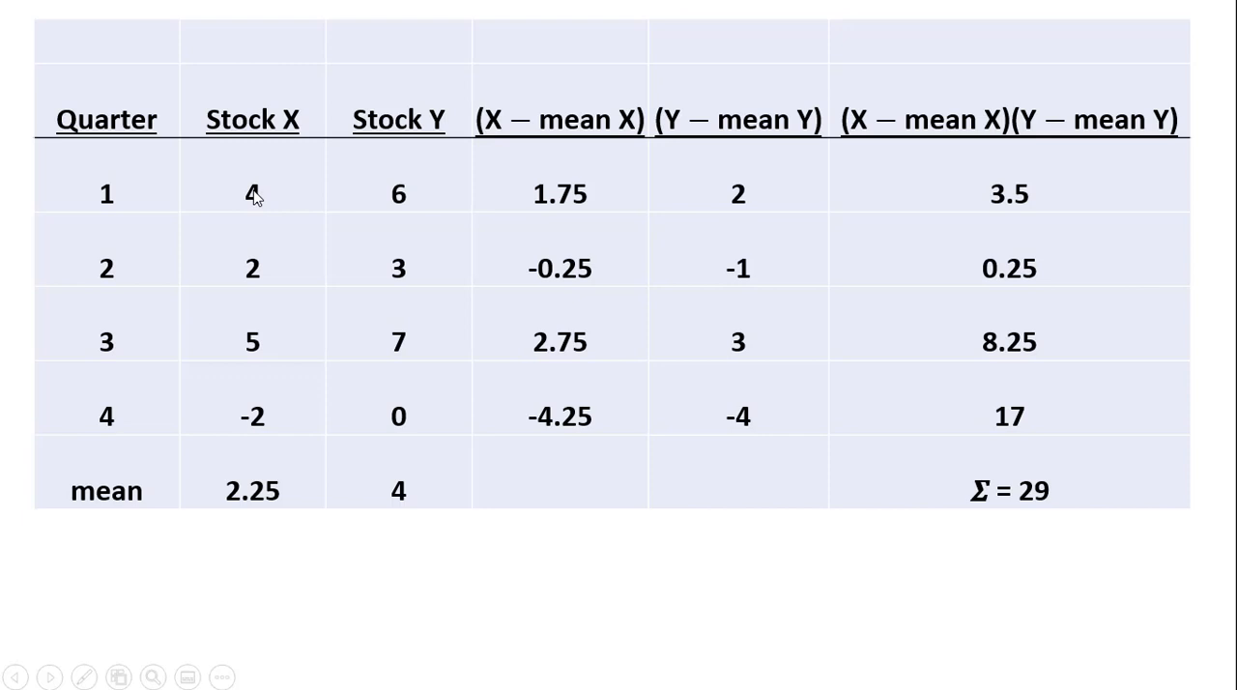
{"action": "mouse_move", "coordinate": [557, 212]}
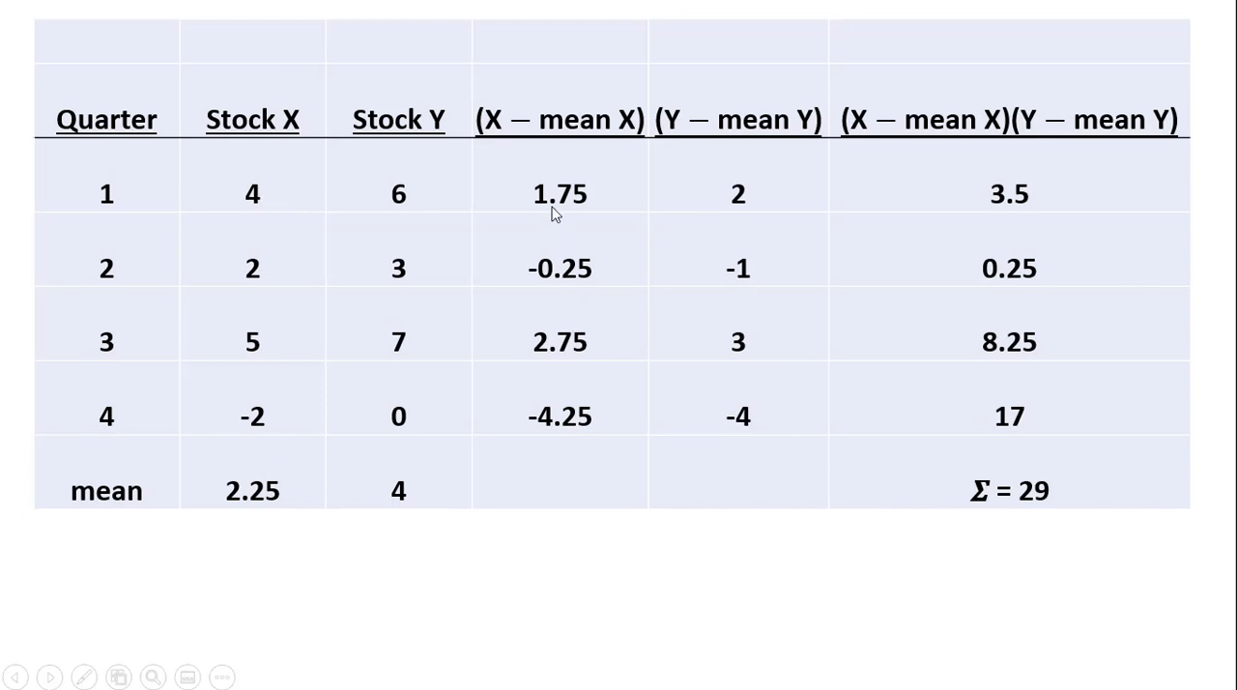
{"action": "mouse_move", "coordinate": [588, 211]}
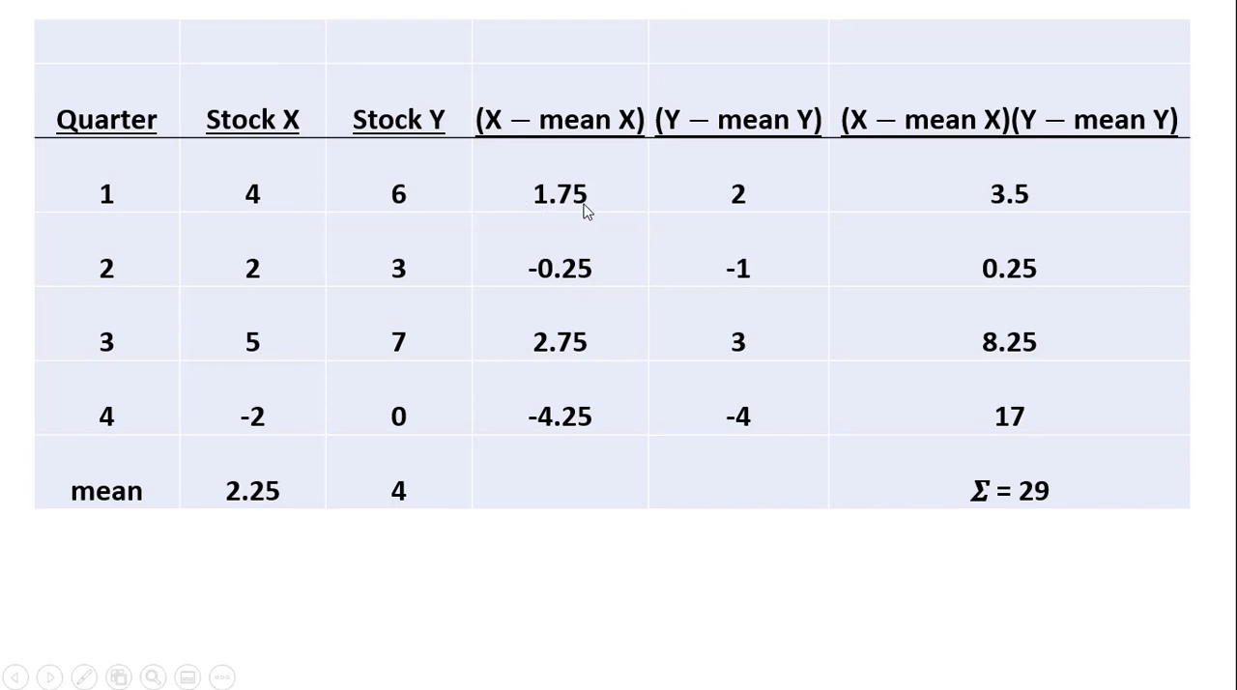
{"action": "mouse_move", "coordinate": [503, 228]}
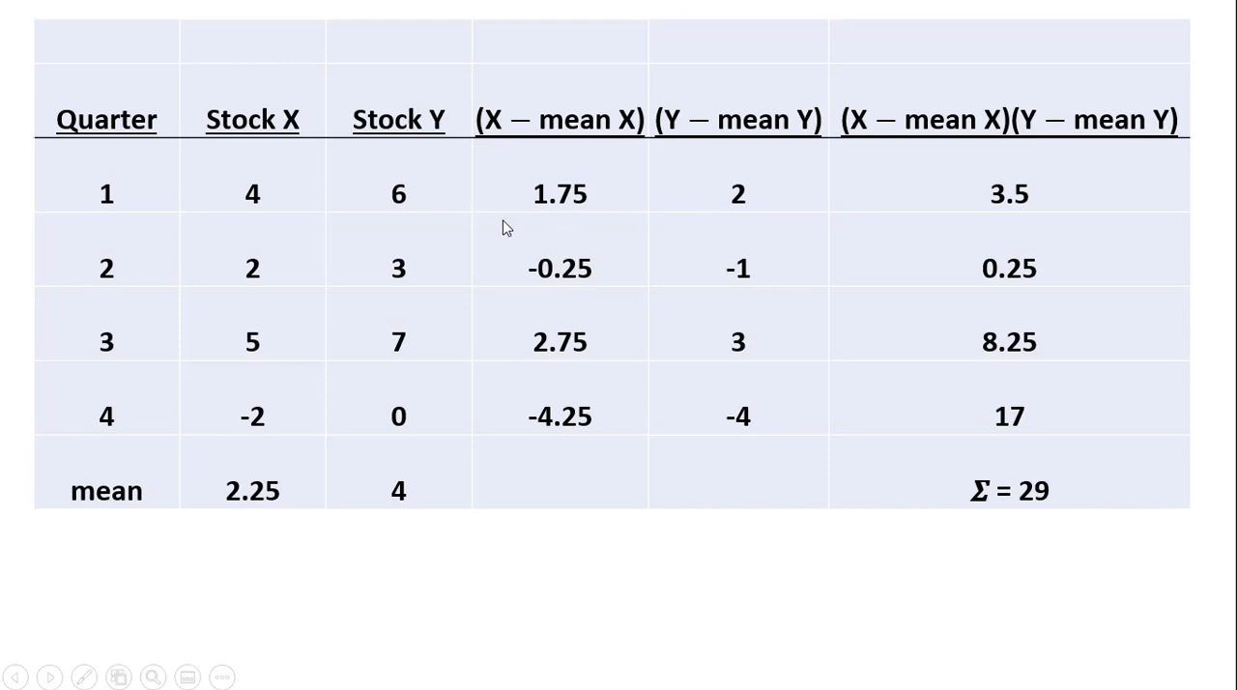
{"action": "mouse_move", "coordinate": [261, 520]}
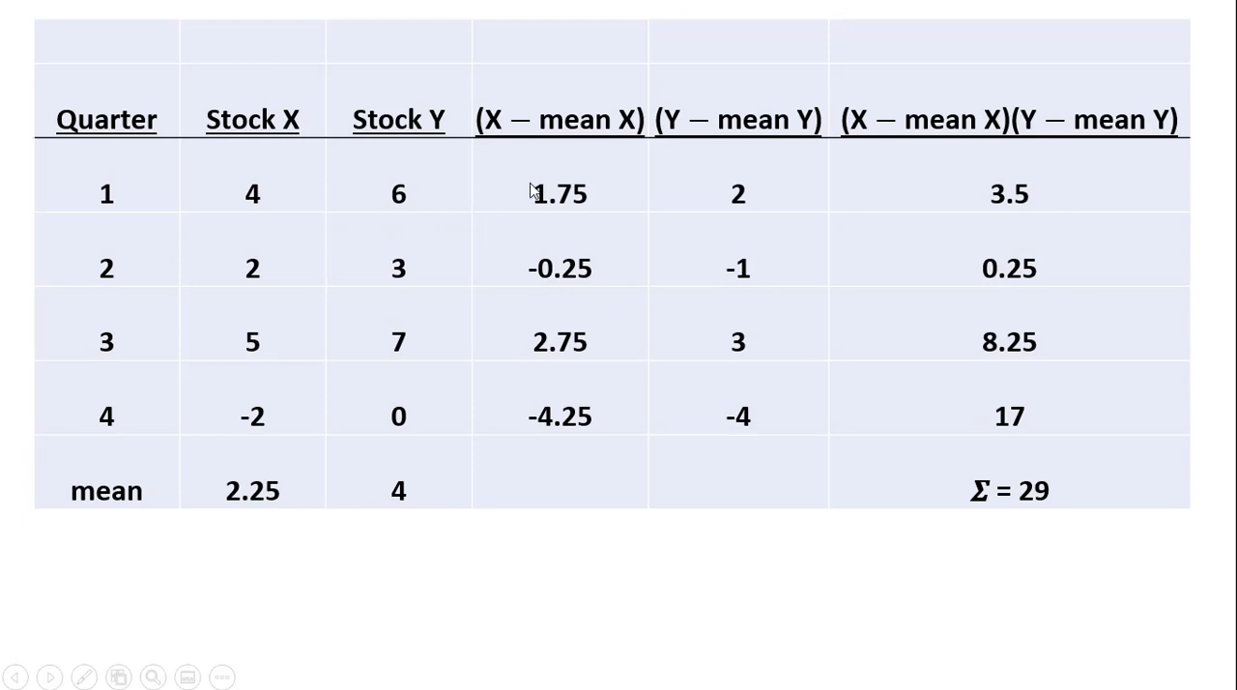
{"action": "mouse_move", "coordinate": [582, 133]}
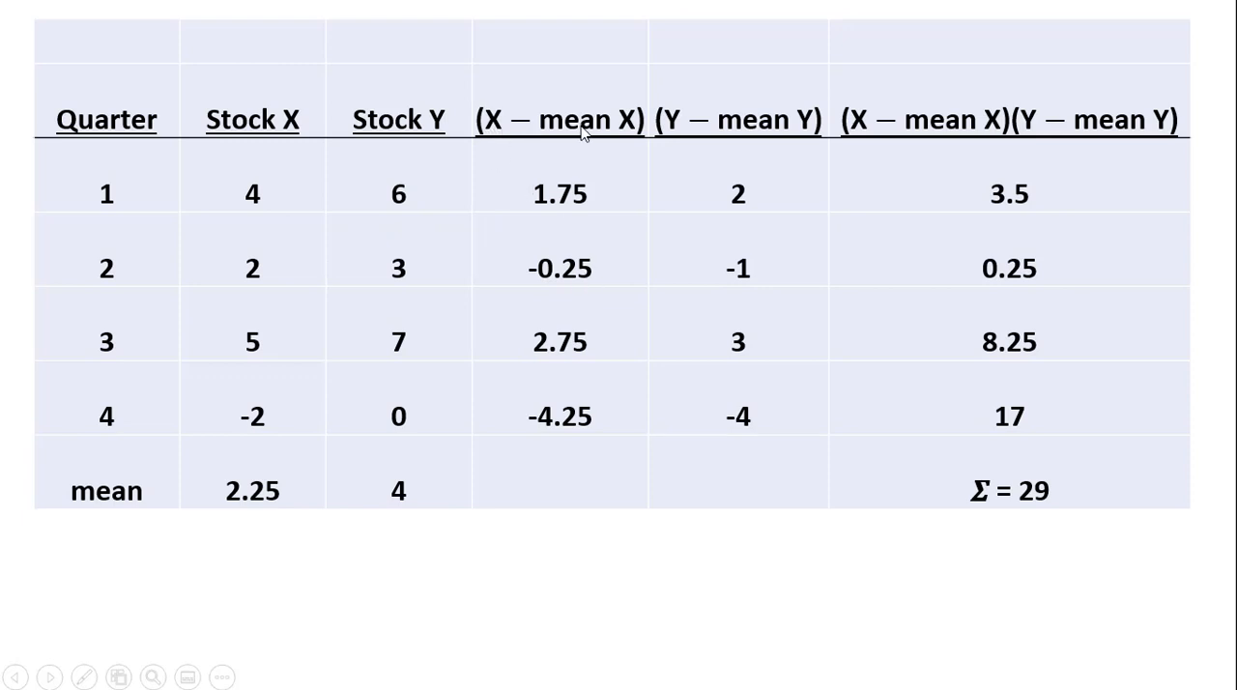
{"action": "mouse_move", "coordinate": [619, 131]}
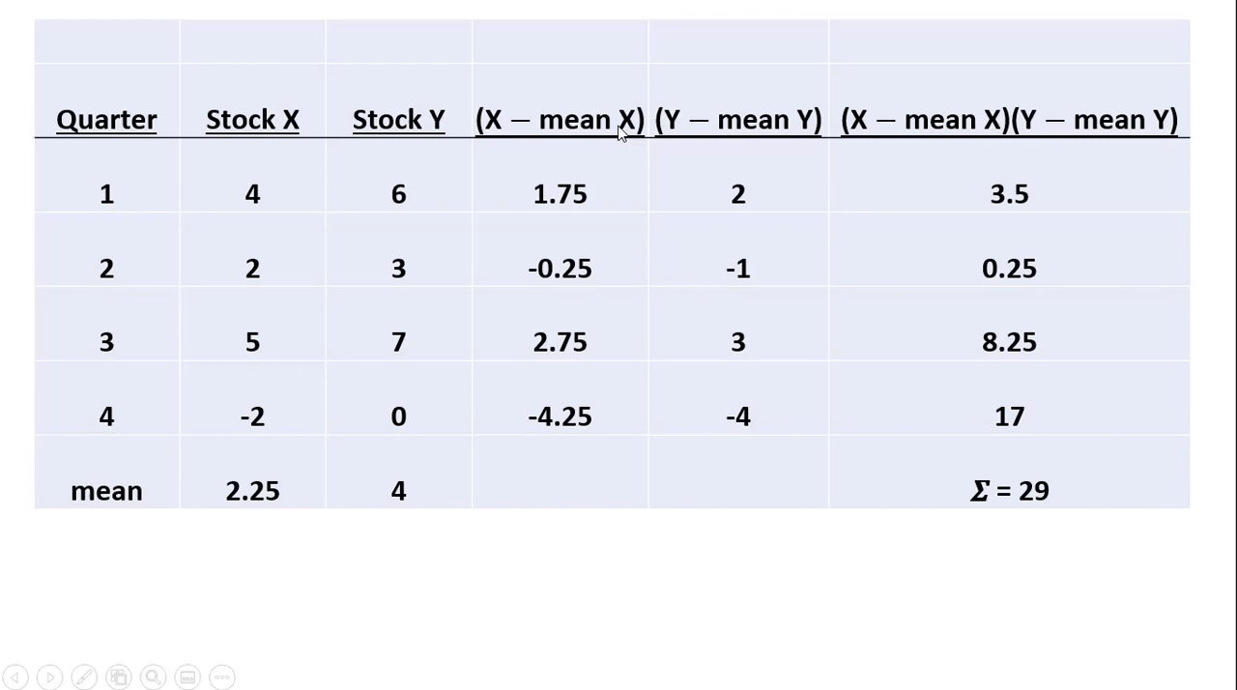
{"action": "mouse_move", "coordinate": [576, 217]}
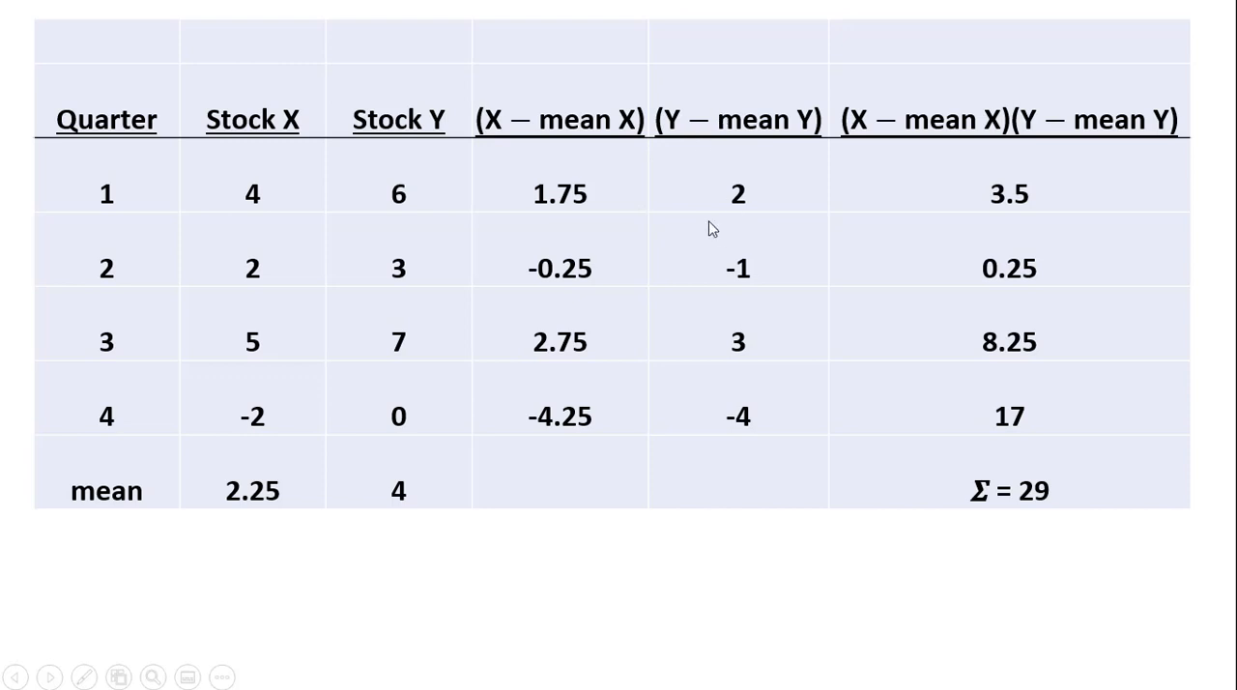
{"action": "mouse_move", "coordinate": [674, 136]}
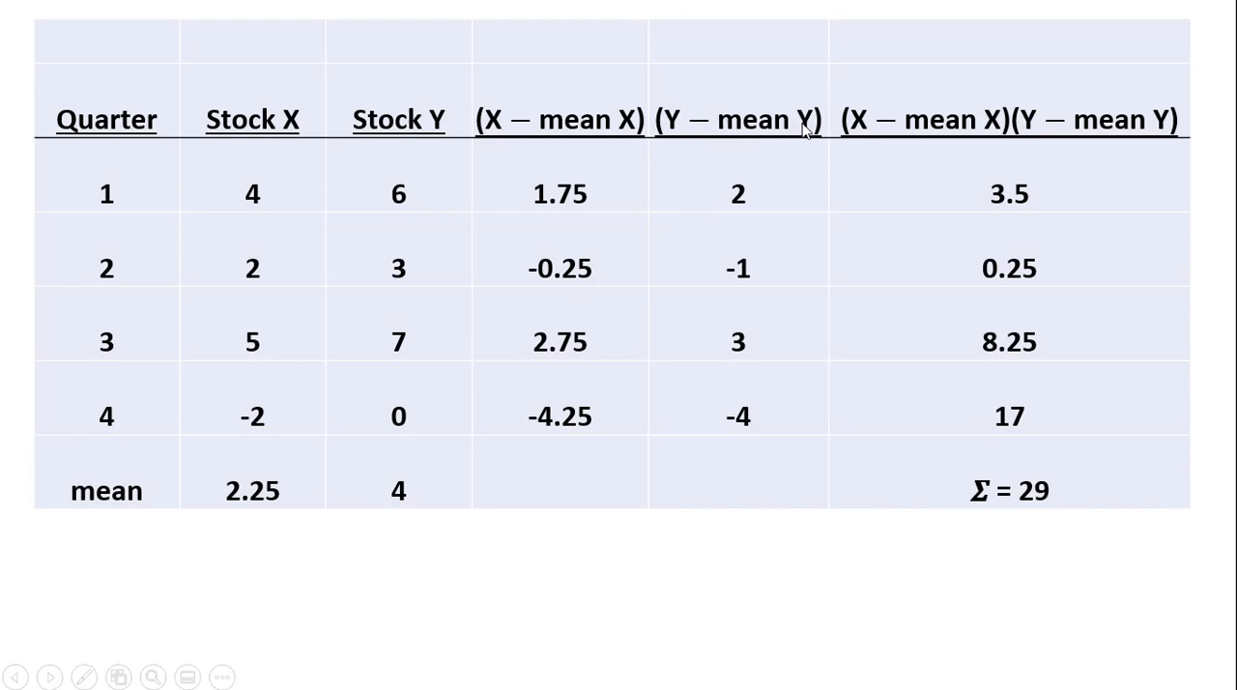
{"action": "mouse_move", "coordinate": [448, 437]}
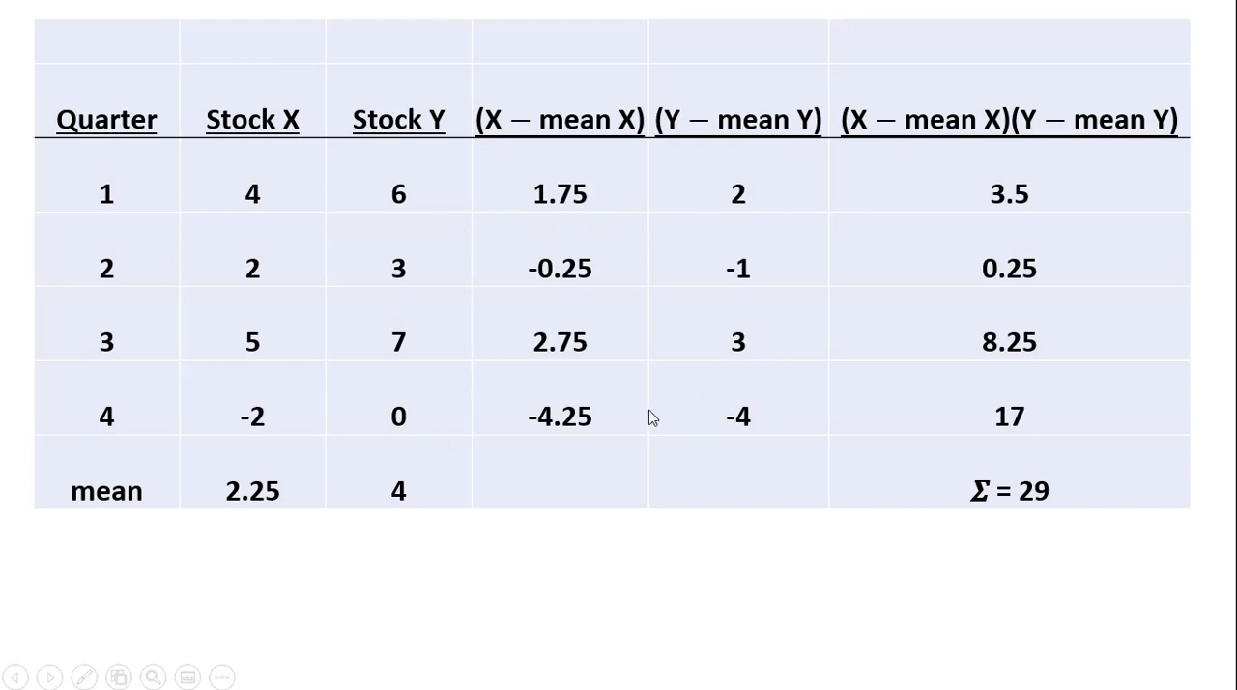
{"action": "mouse_move", "coordinate": [522, 481]}
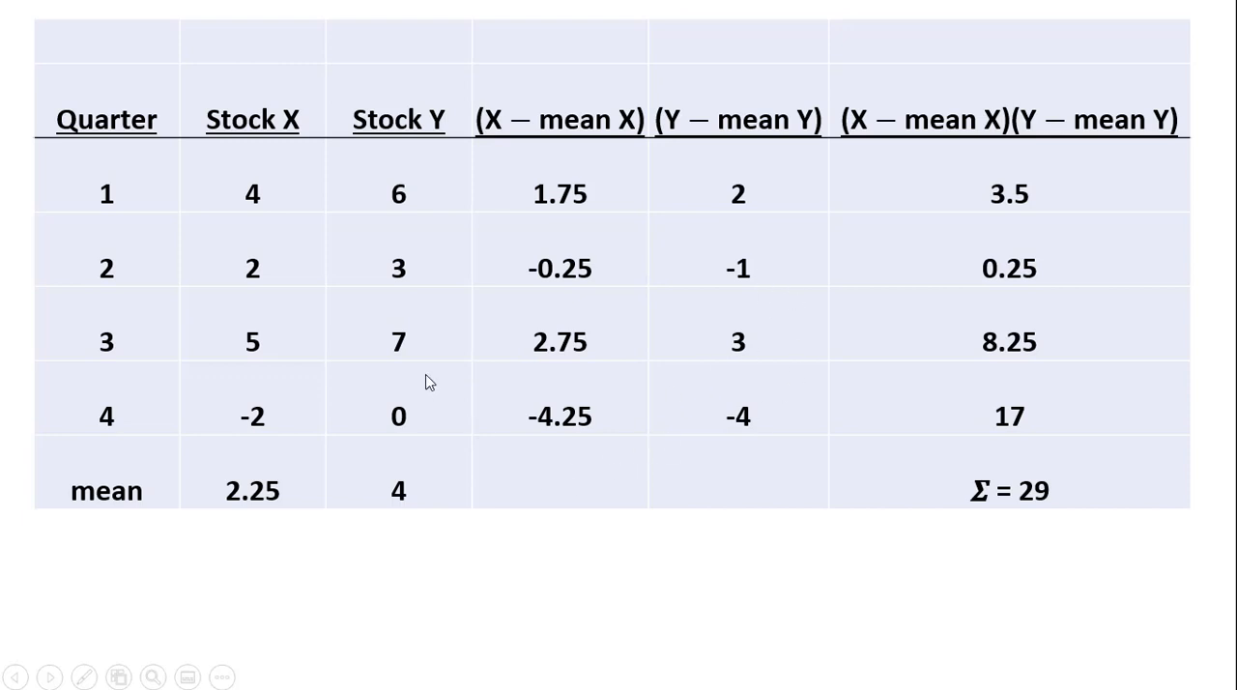
{"action": "mouse_move", "coordinate": [758, 340]}
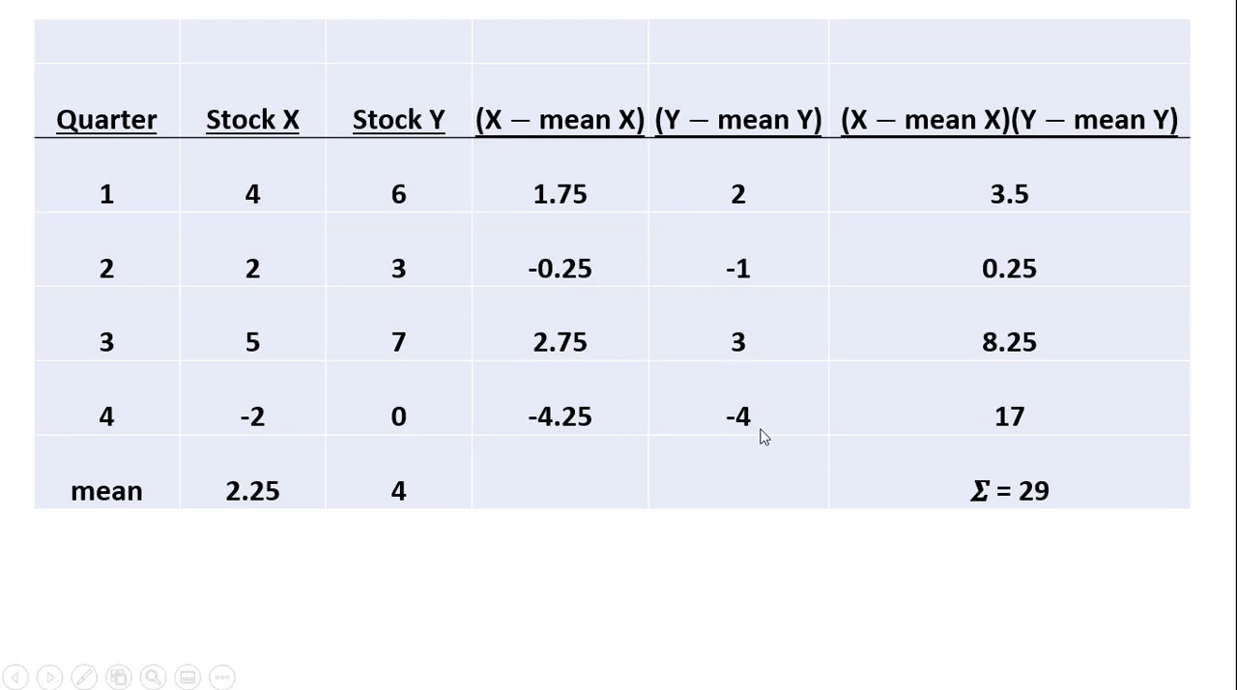
{"action": "mouse_move", "coordinate": [672, 143]}
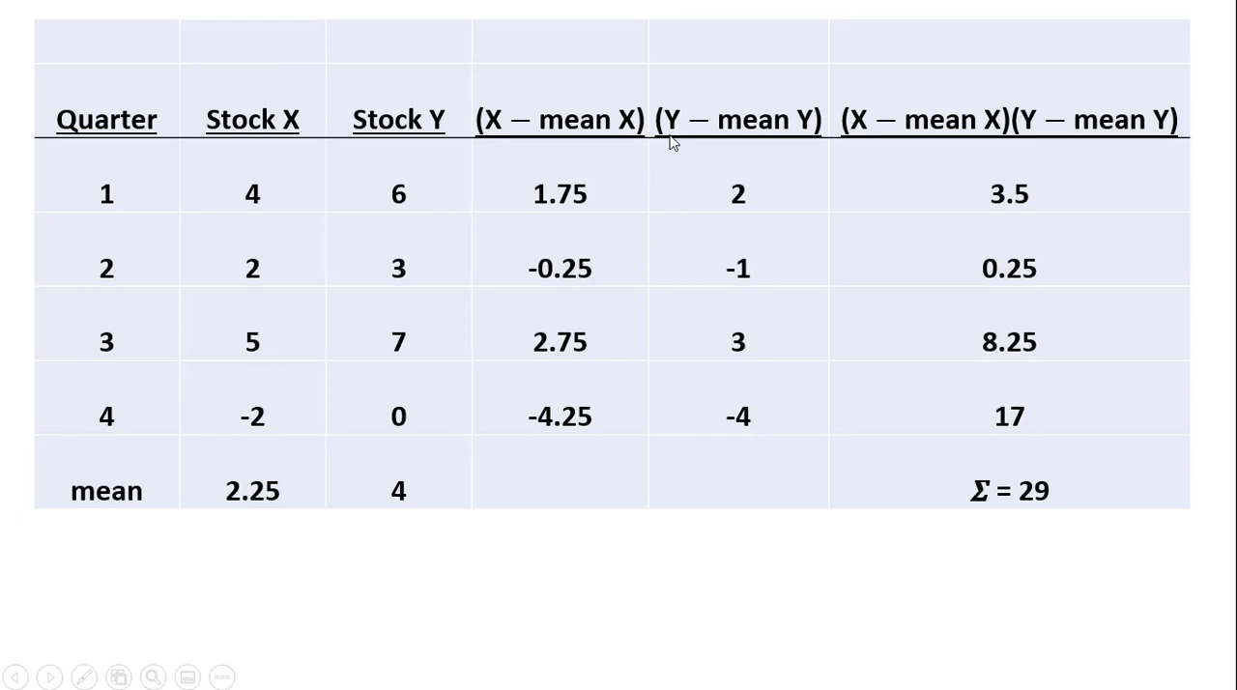
{"action": "mouse_move", "coordinate": [777, 139]}
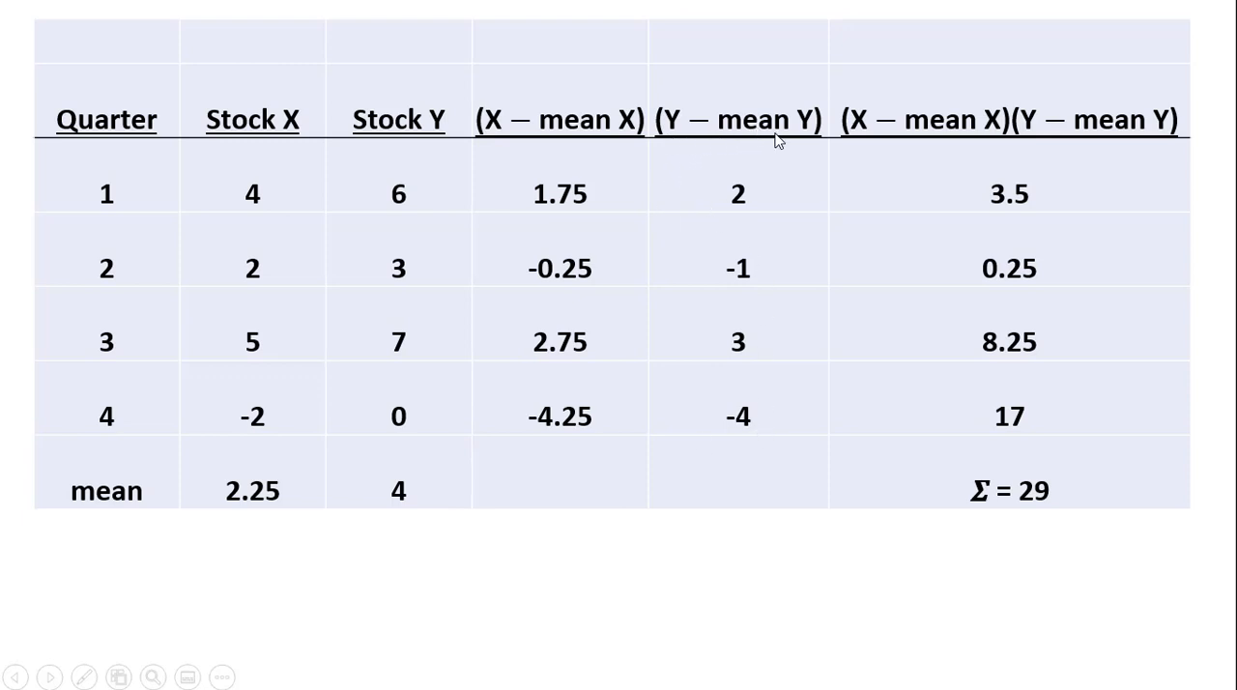
{"action": "mouse_move", "coordinate": [779, 150]}
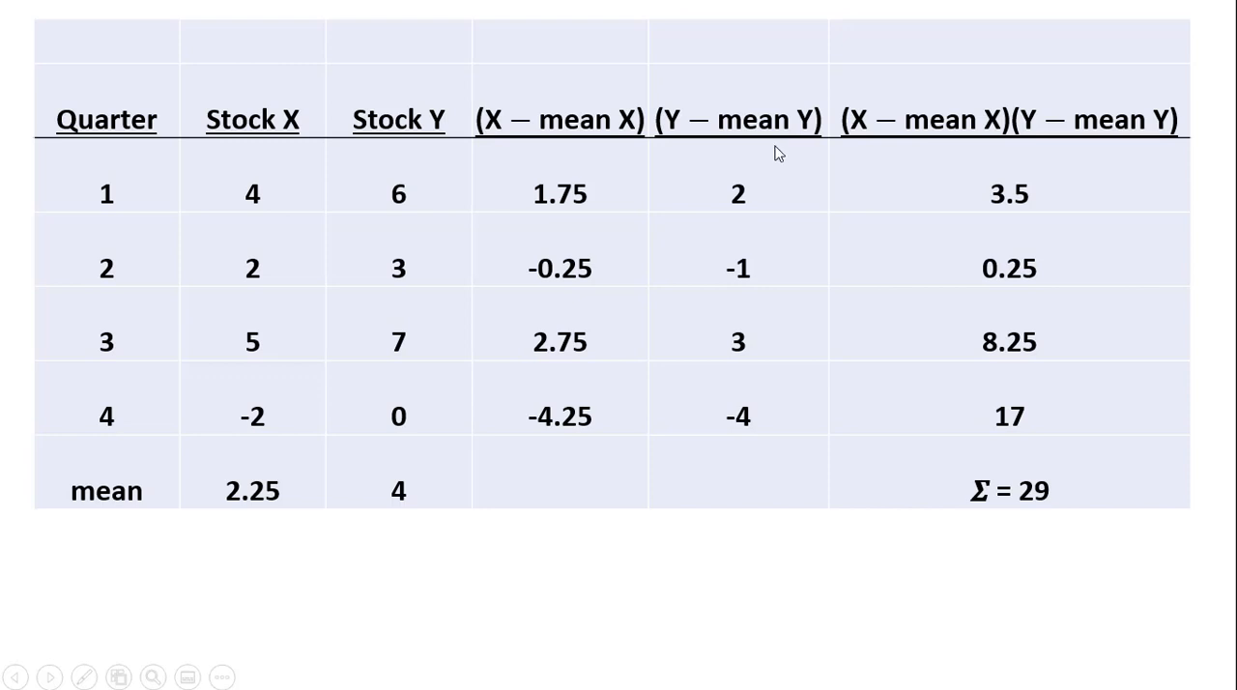
{"action": "mouse_move", "coordinate": [968, 176]}
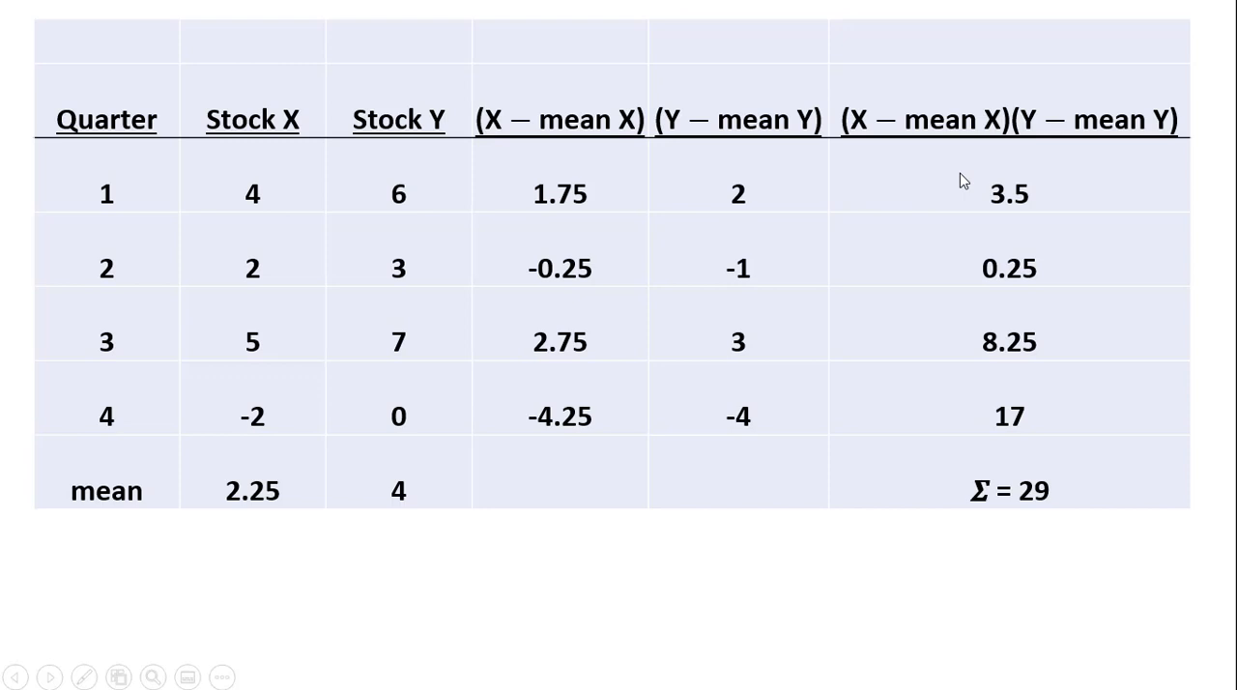
{"action": "mouse_move", "coordinate": [627, 227]}
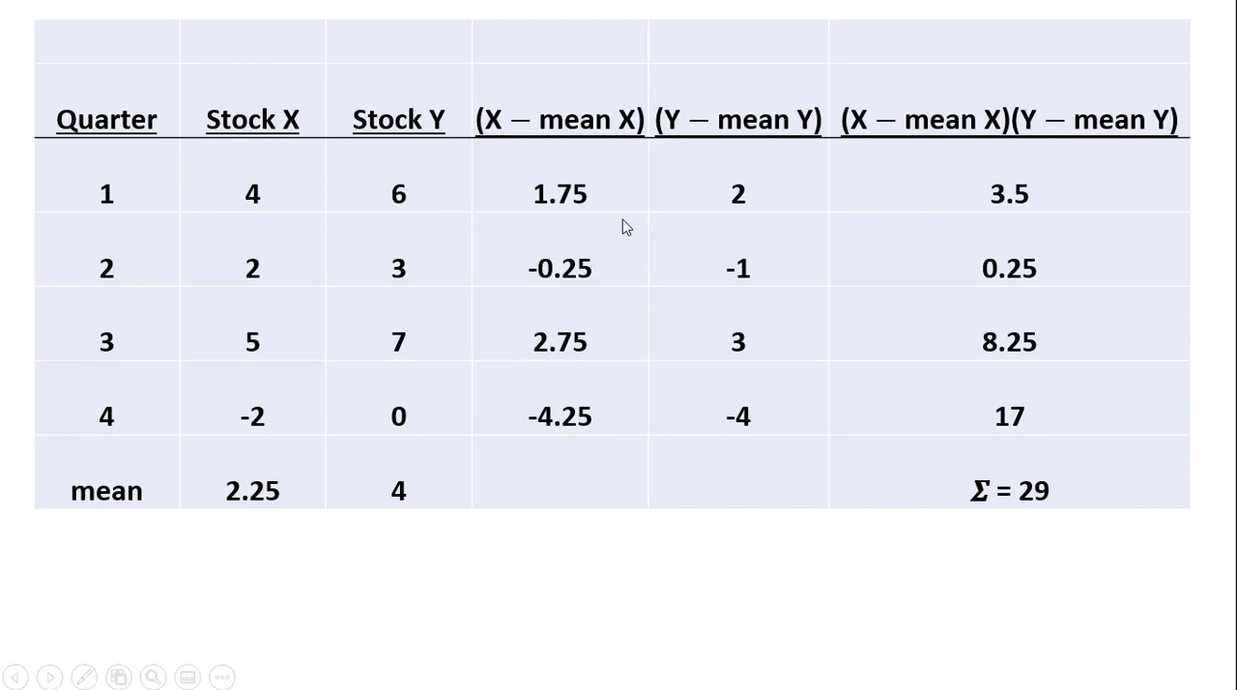
{"action": "mouse_move", "coordinate": [792, 201]}
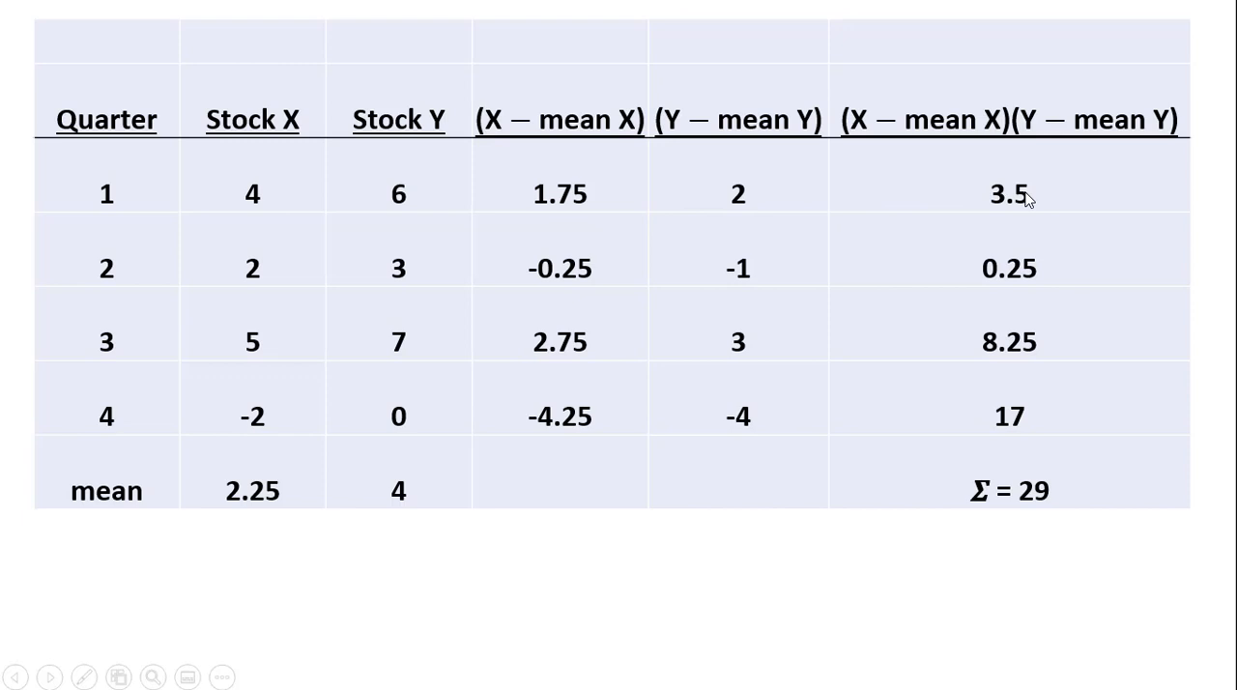
{"action": "mouse_move", "coordinate": [636, 298]}
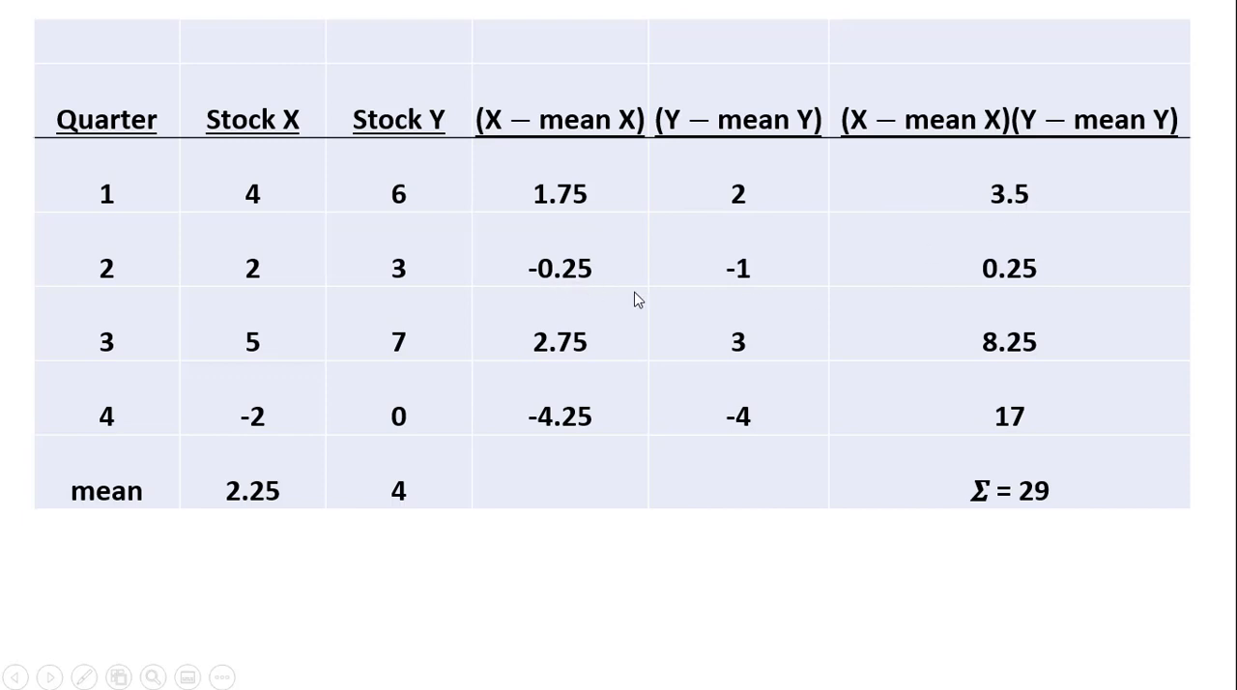
{"action": "mouse_move", "coordinate": [988, 292]}
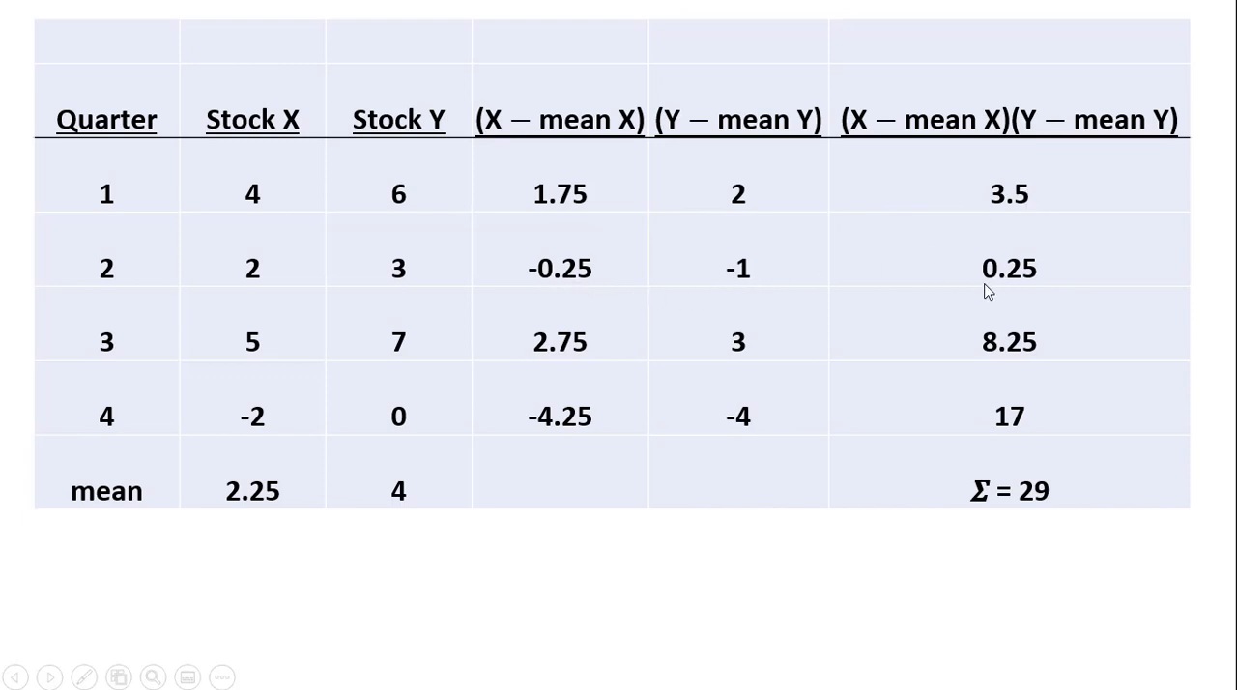
{"action": "mouse_move", "coordinate": [1052, 395]}
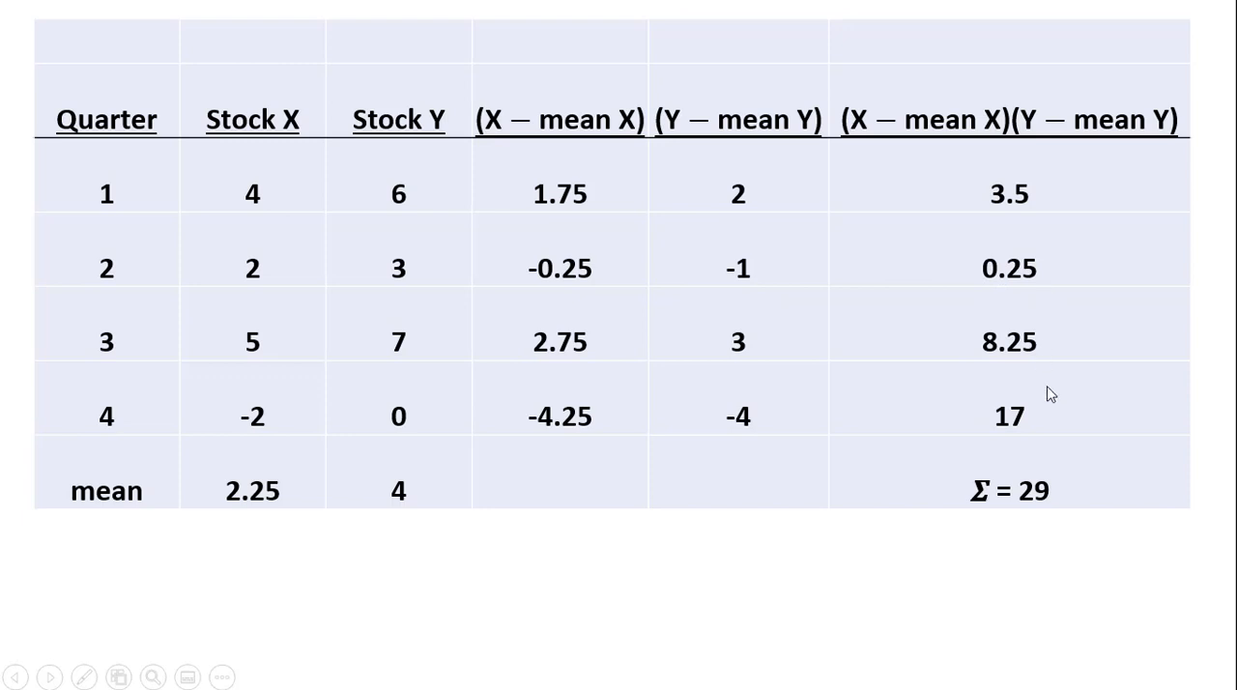
{"action": "mouse_move", "coordinate": [1071, 205]}
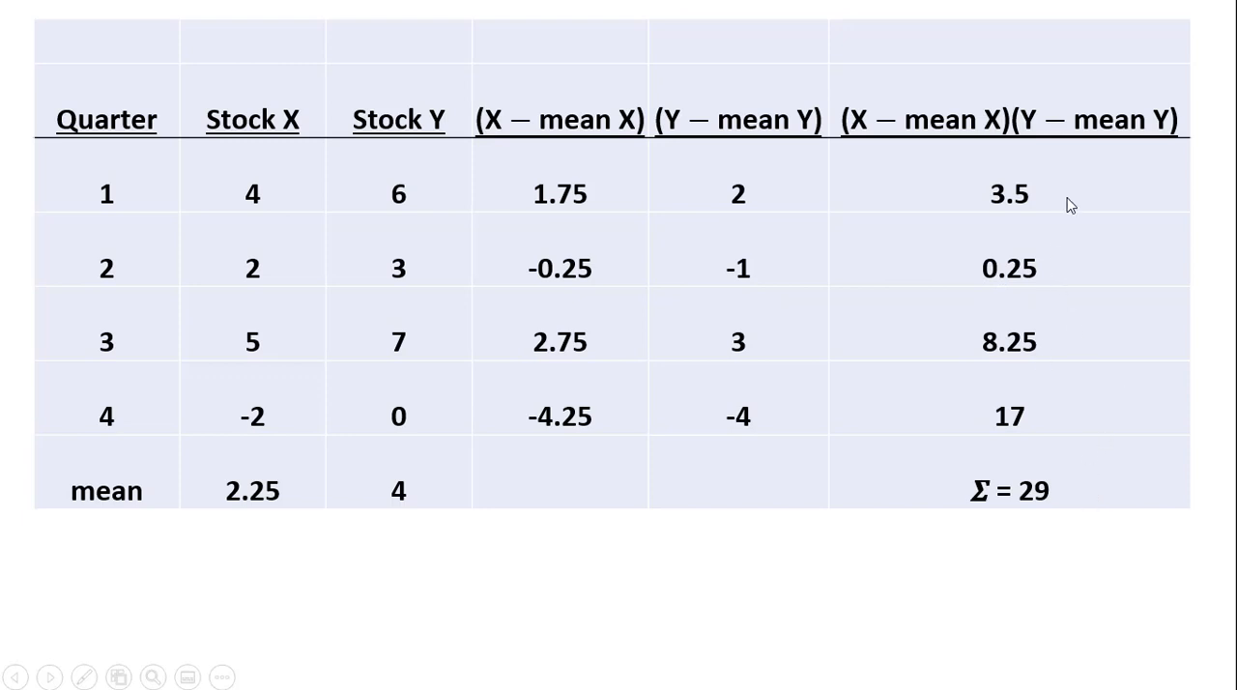
{"action": "mouse_move", "coordinate": [1028, 199]}
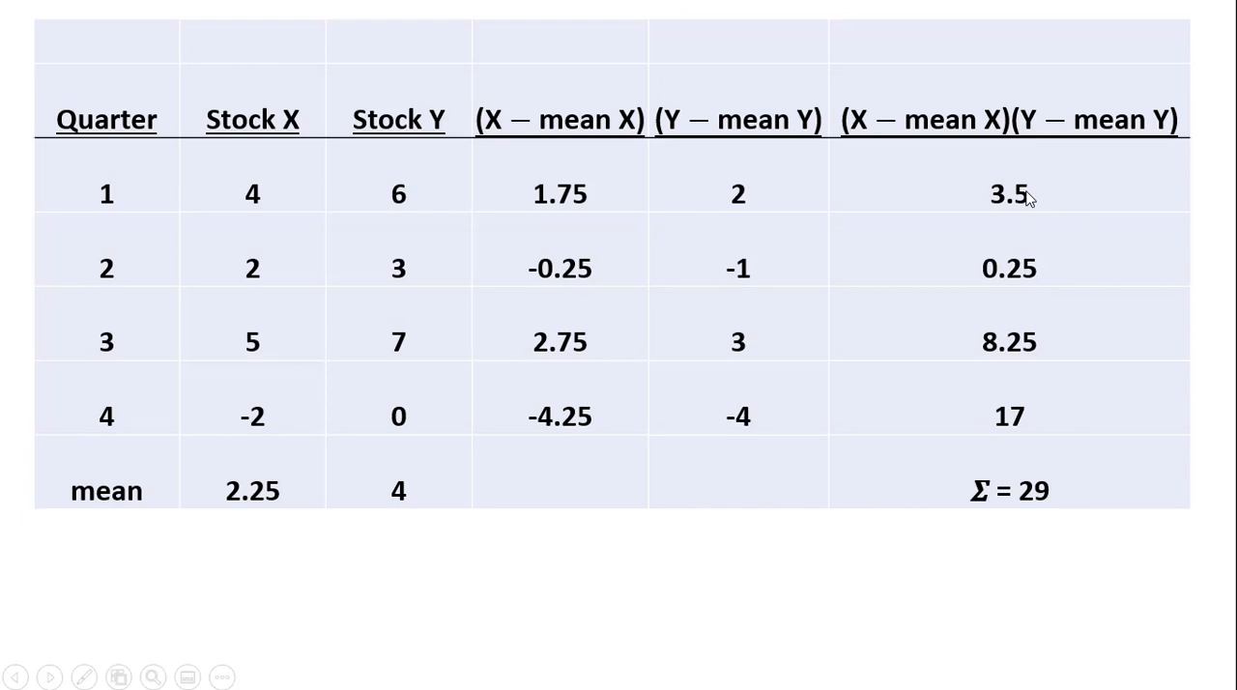
{"action": "mouse_move", "coordinate": [1051, 375]}
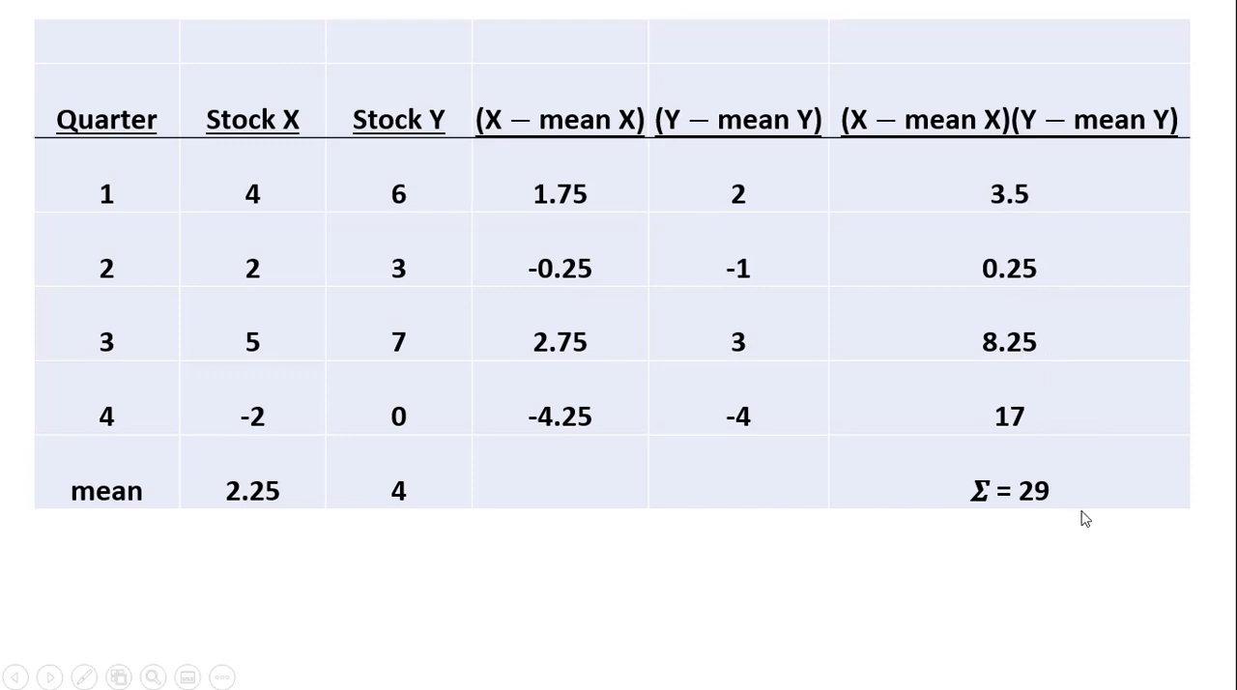
{"action": "mouse_move", "coordinate": [1076, 507]}
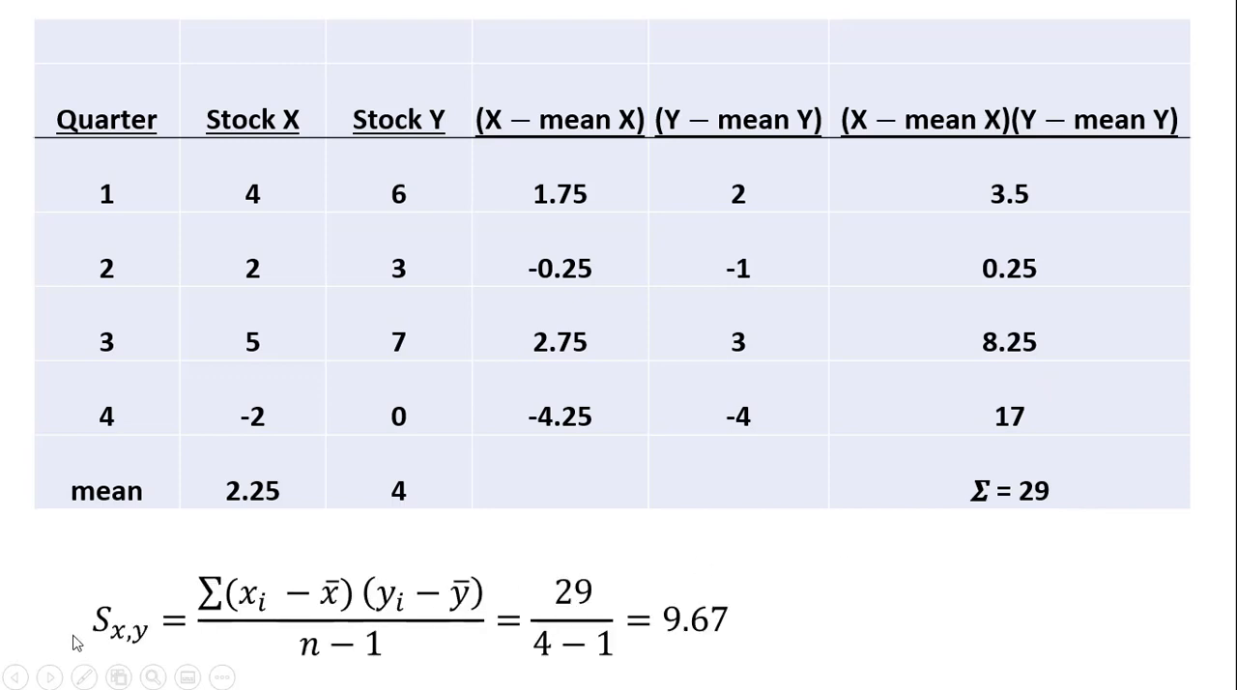
{"action": "mouse_move", "coordinate": [269, 611]}
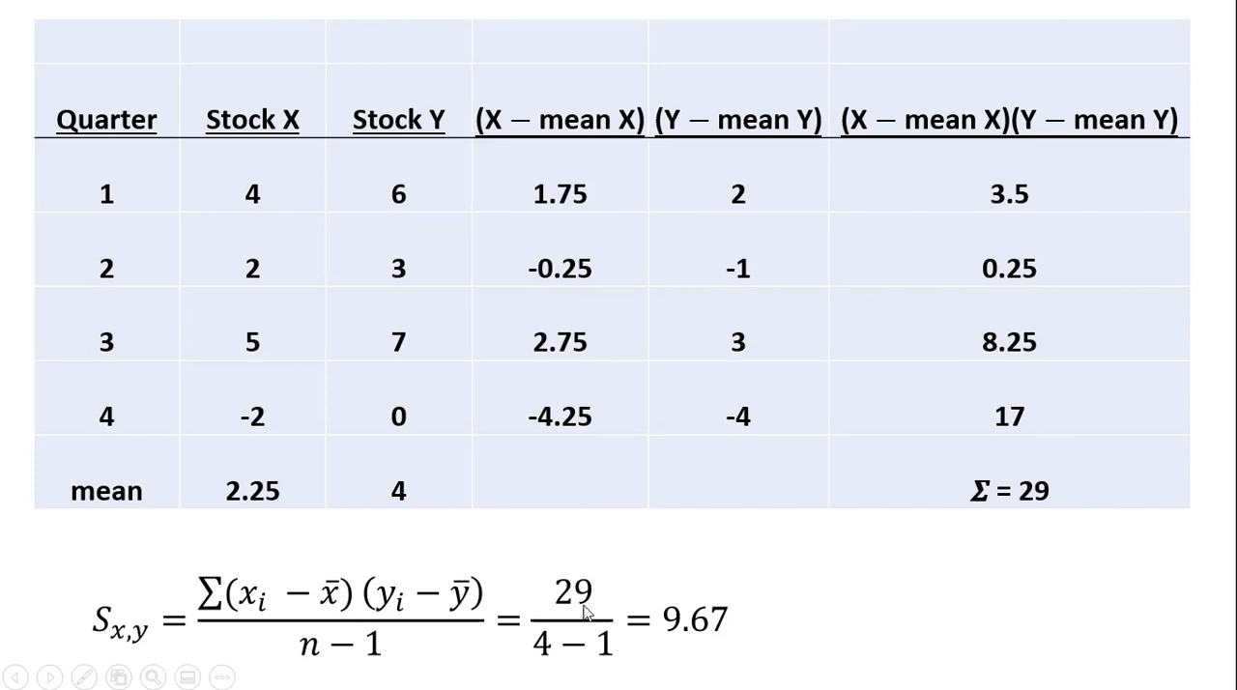
{"action": "mouse_move", "coordinate": [1005, 500]}
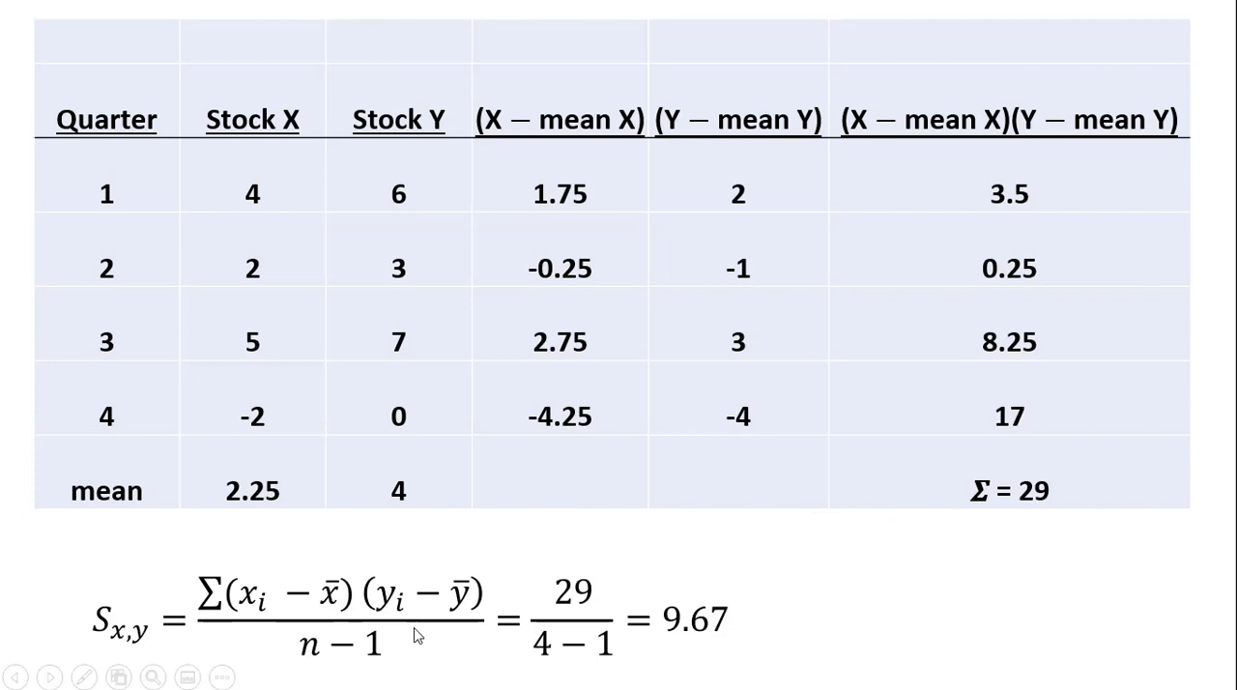
{"action": "mouse_move", "coordinate": [118, 353]}
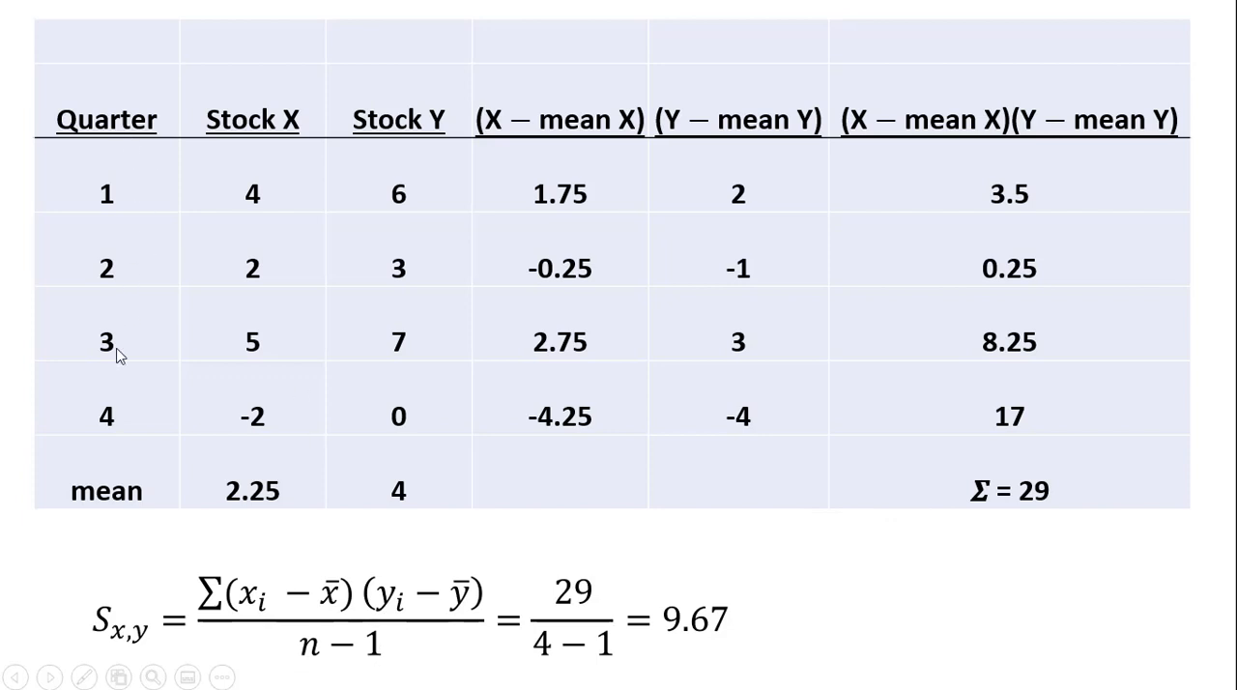
{"action": "mouse_move", "coordinate": [584, 657]}
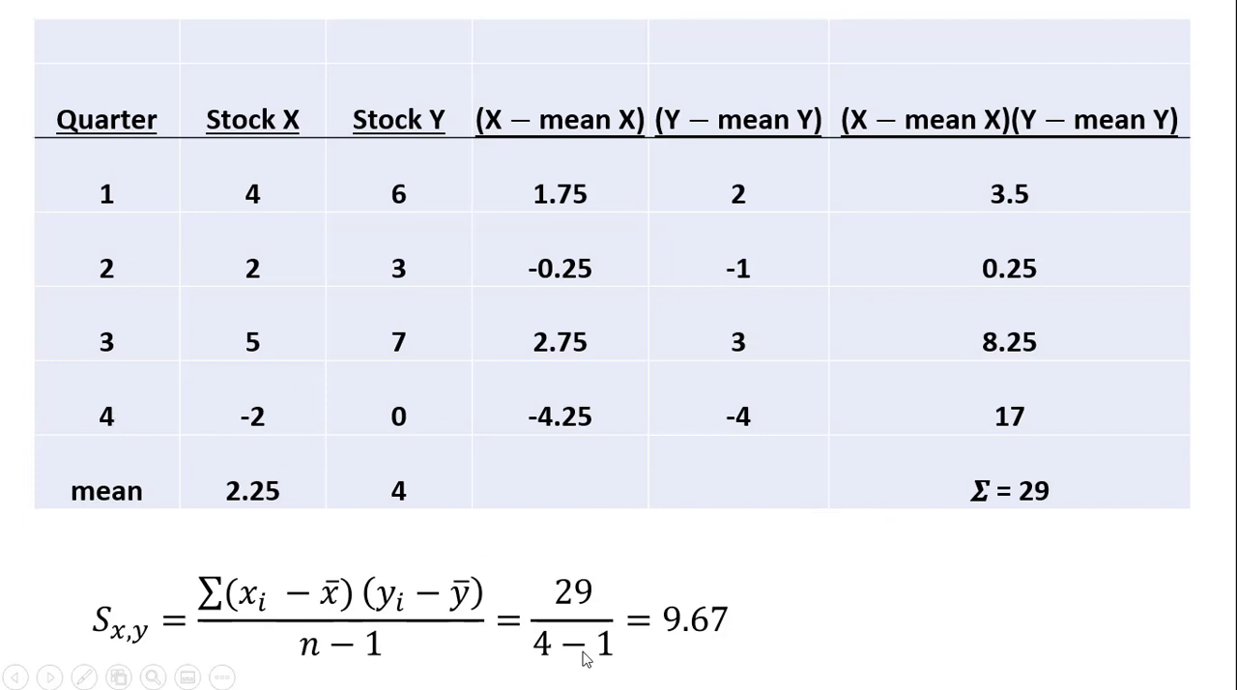
{"action": "mouse_move", "coordinate": [568, 657]}
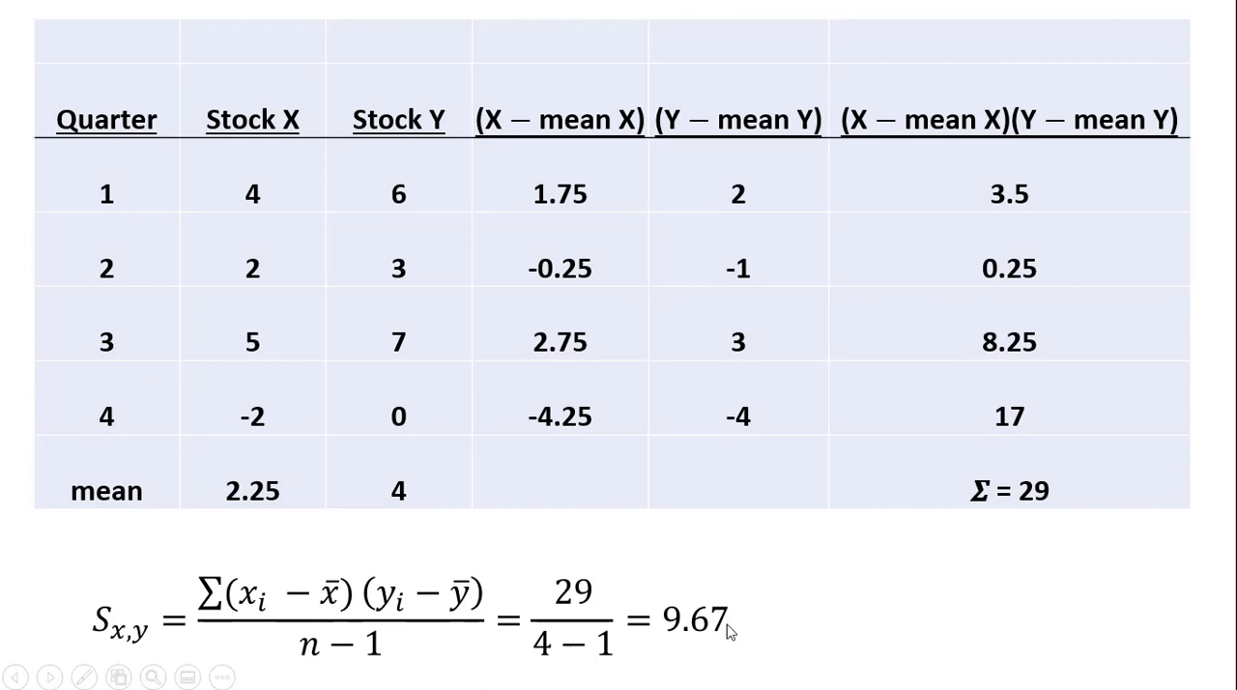
{"action": "mouse_move", "coordinate": [773, 637]}
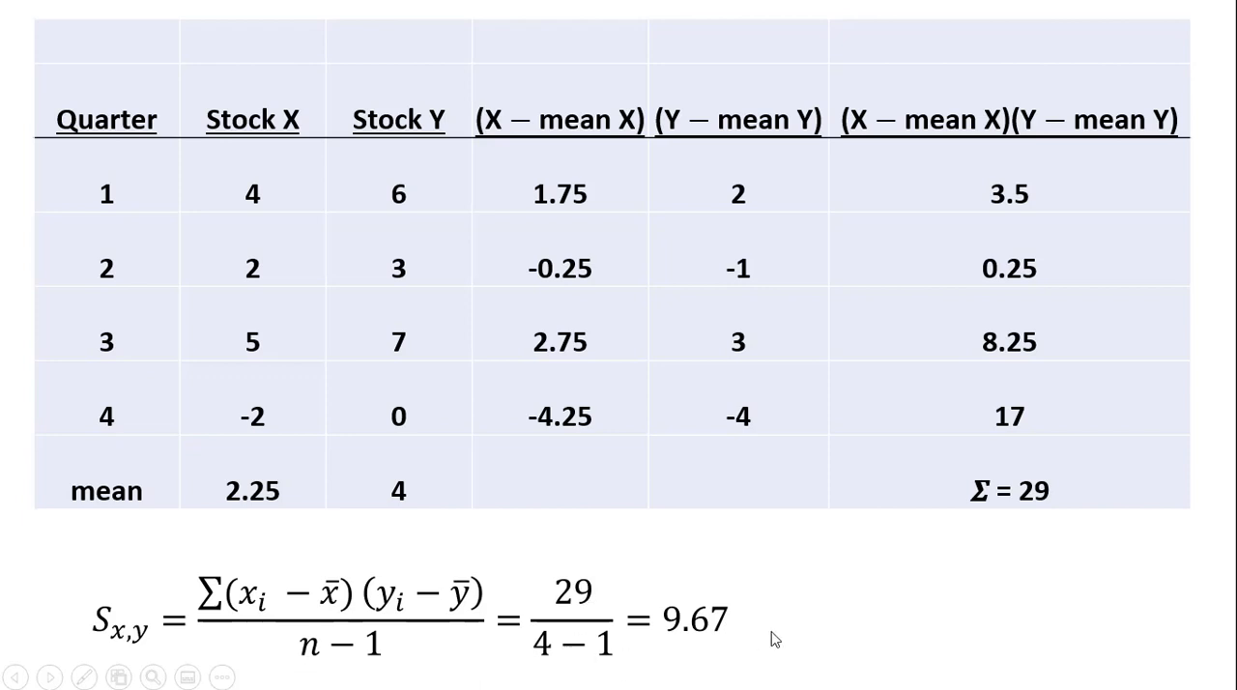